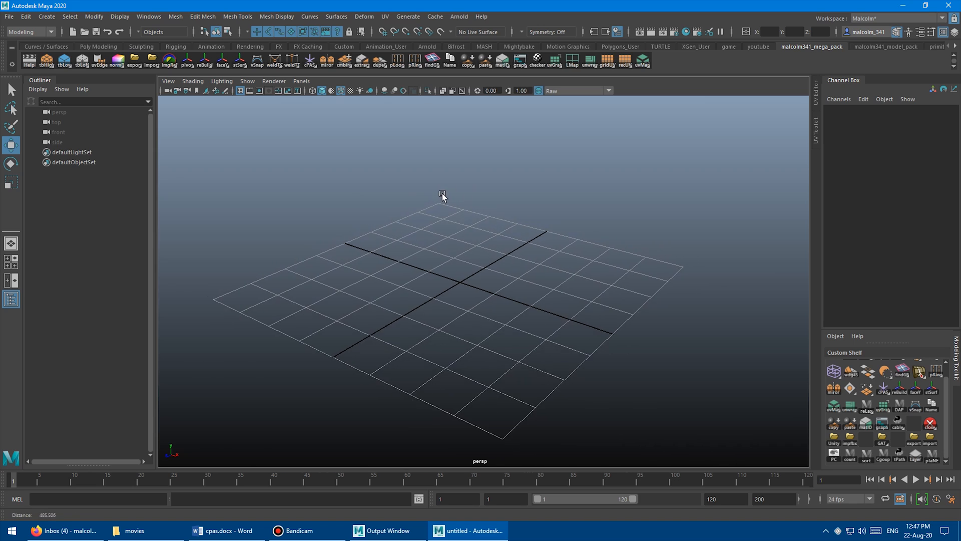
# Create a tilted cube with the cPAS shelf script and freeze its rotation and scale.
pyautogui.click(46, 17)
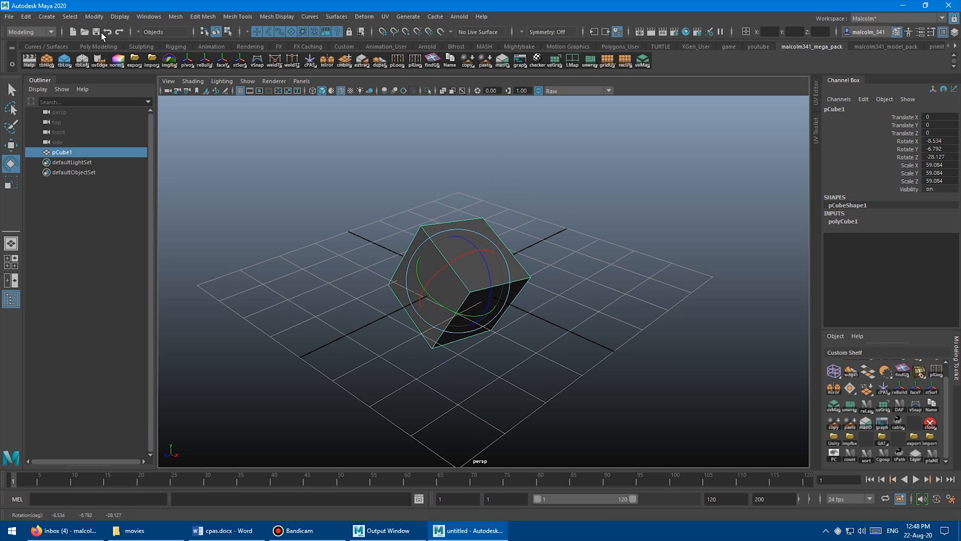
pyautogui.click(93, 17)
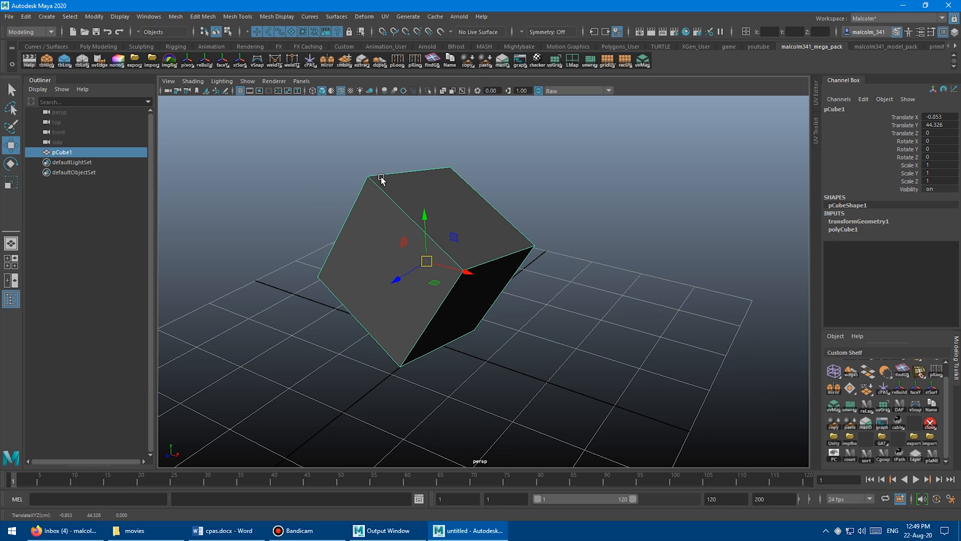
pyautogui.moveTo(340, 251)
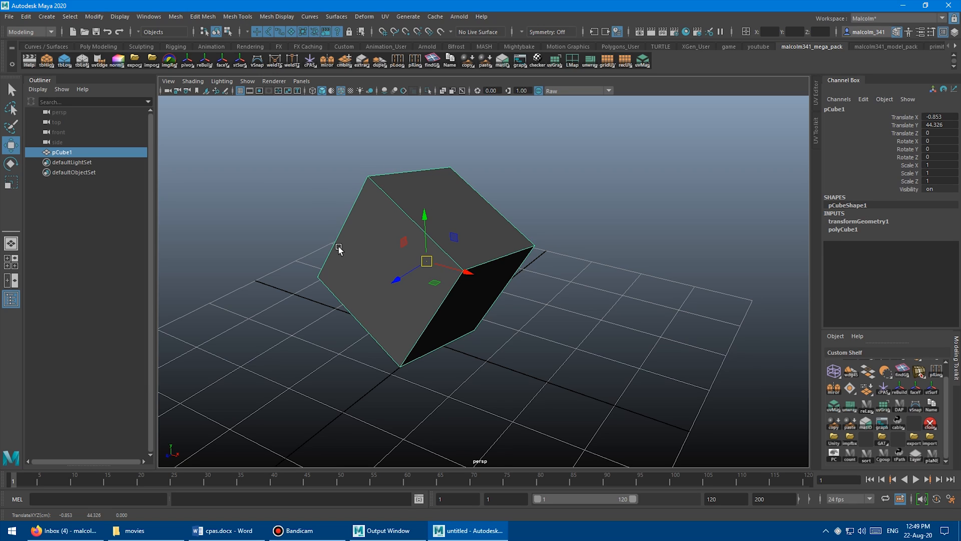
pyautogui.moveTo(301, 220)
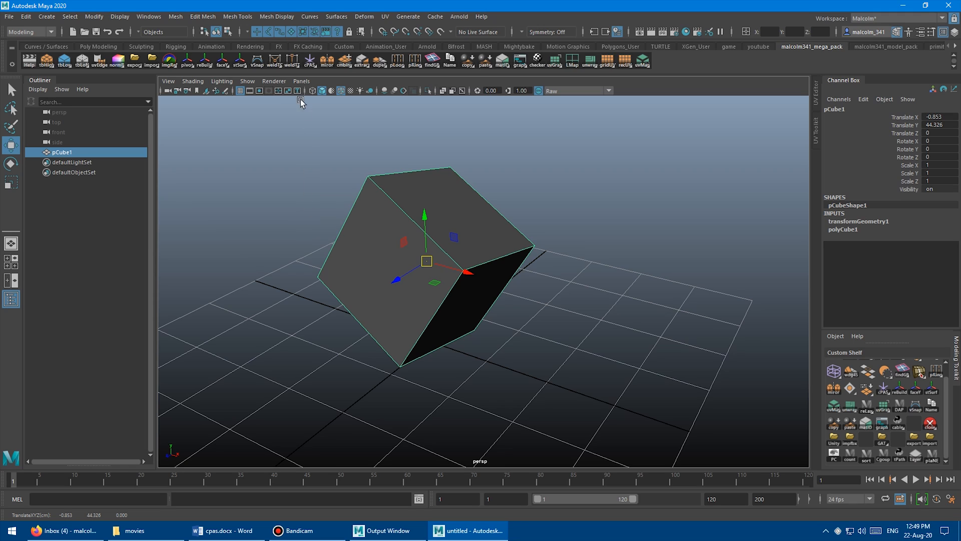
pyautogui.moveTo(309, 61)
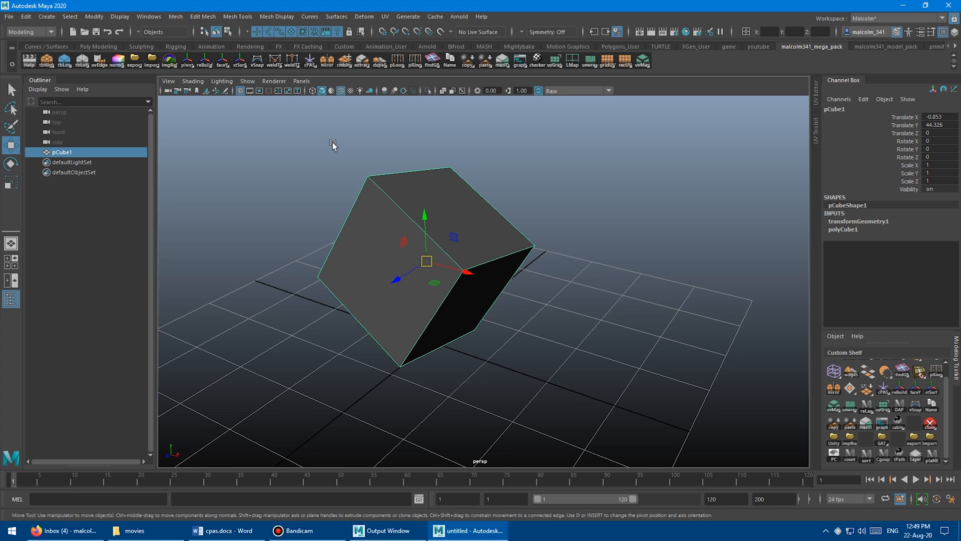
# Build an open cylinder and seat the flat disc as a lid on its top opening.
pyautogui.rightClick(425, 261)
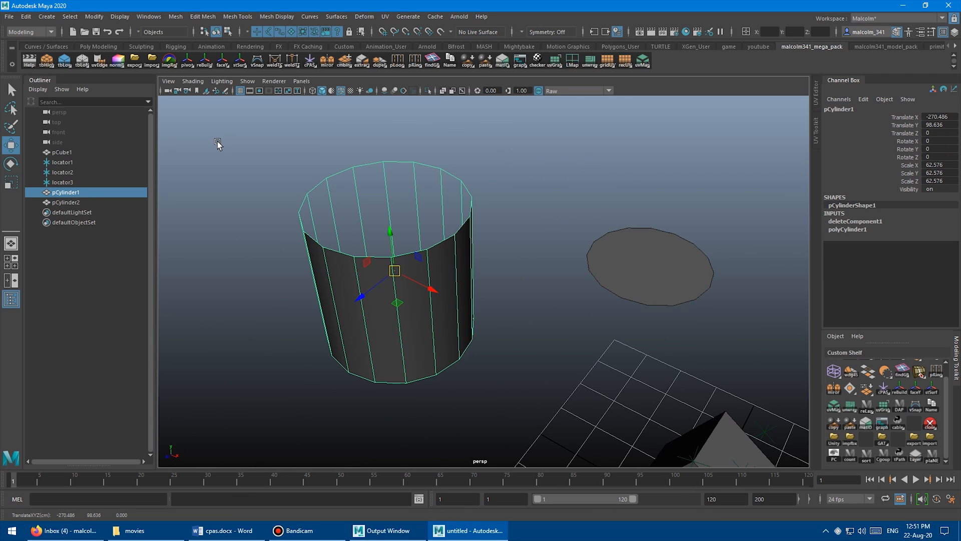
pyautogui.moveTo(228, 158)
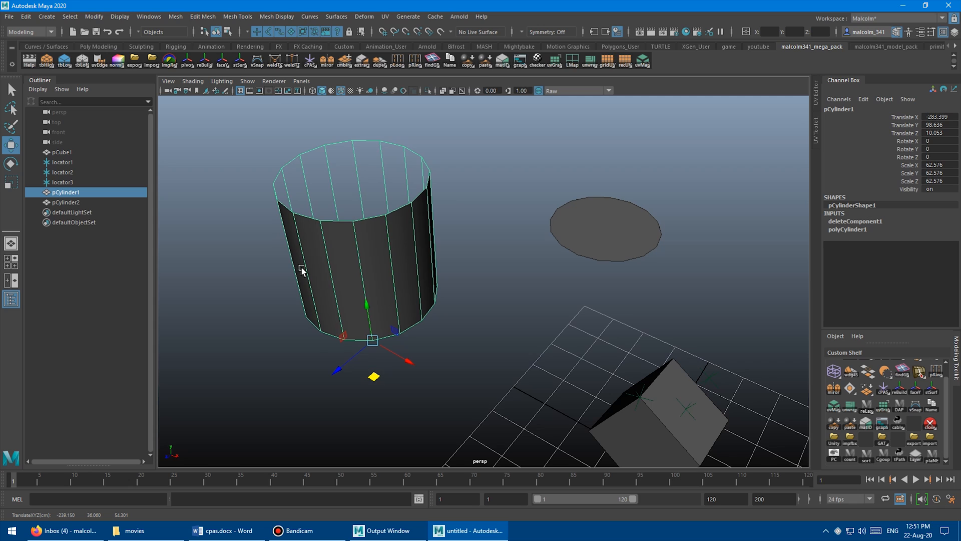
pyautogui.click(603, 230)
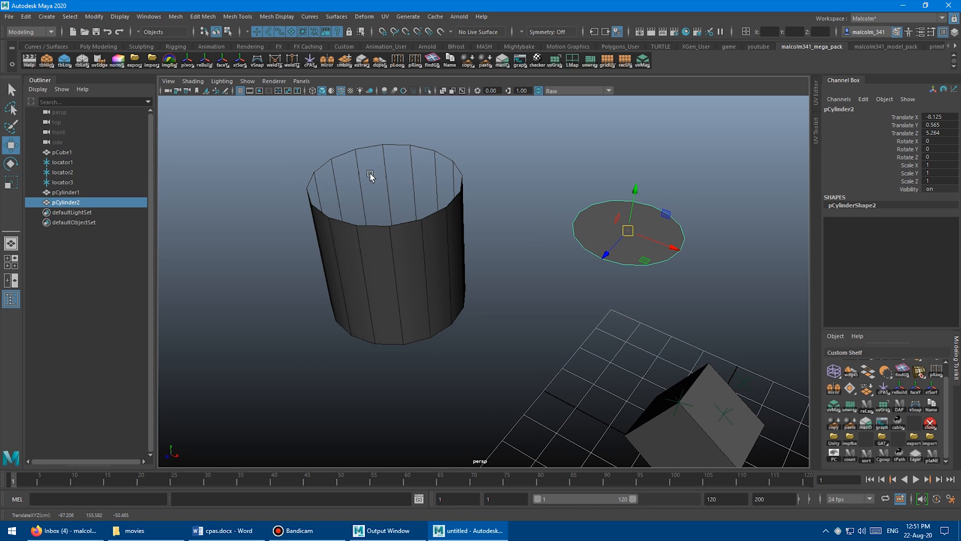
pyautogui.moveTo(368, 240)
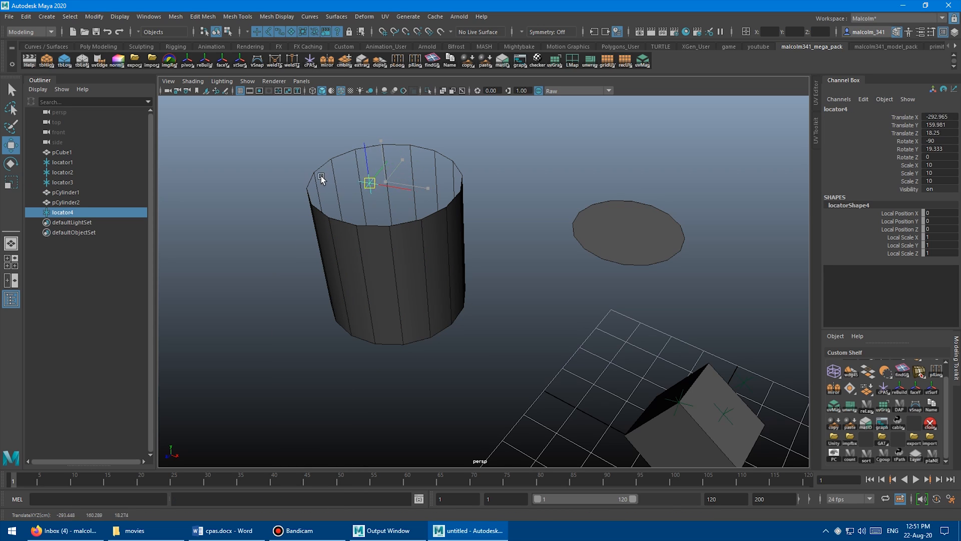
pyautogui.click(629, 233)
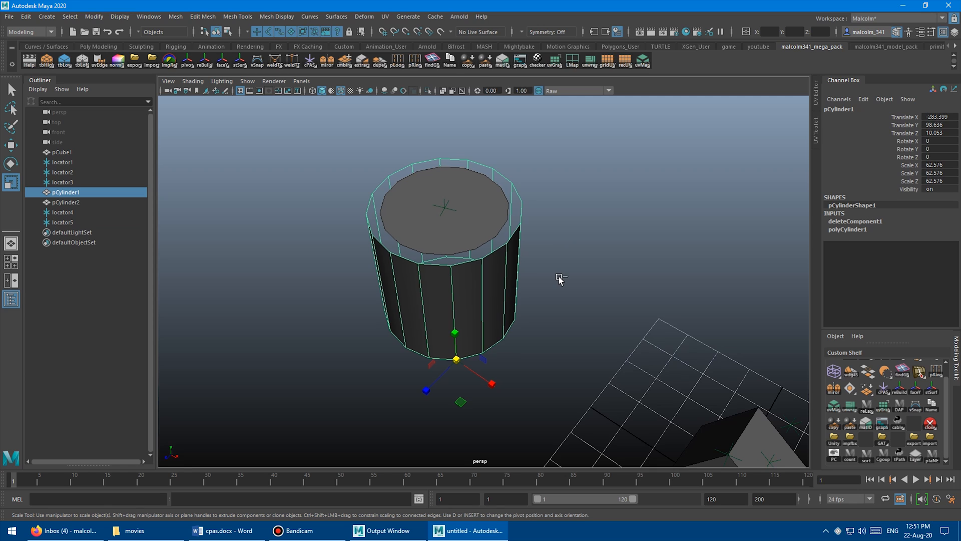
# Freeze pCylinder1's transforms via Modify, then remove the cylinders and locators.
pyautogui.click(46, 17)
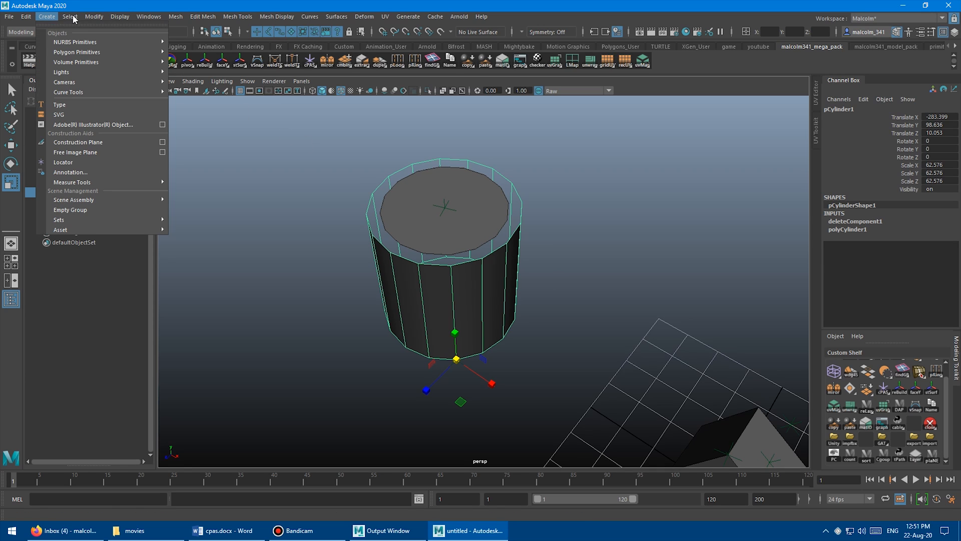
pyautogui.click(93, 17)
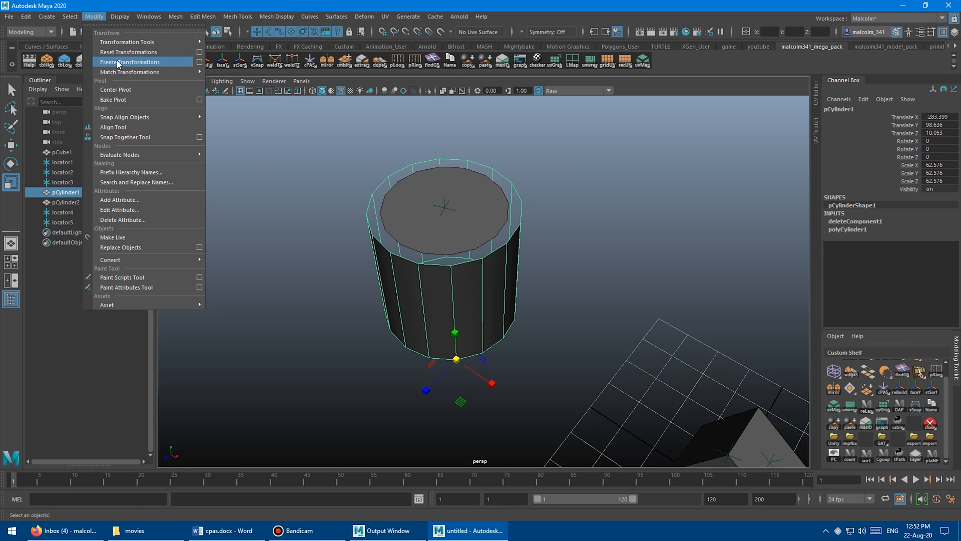
pyautogui.click(129, 62)
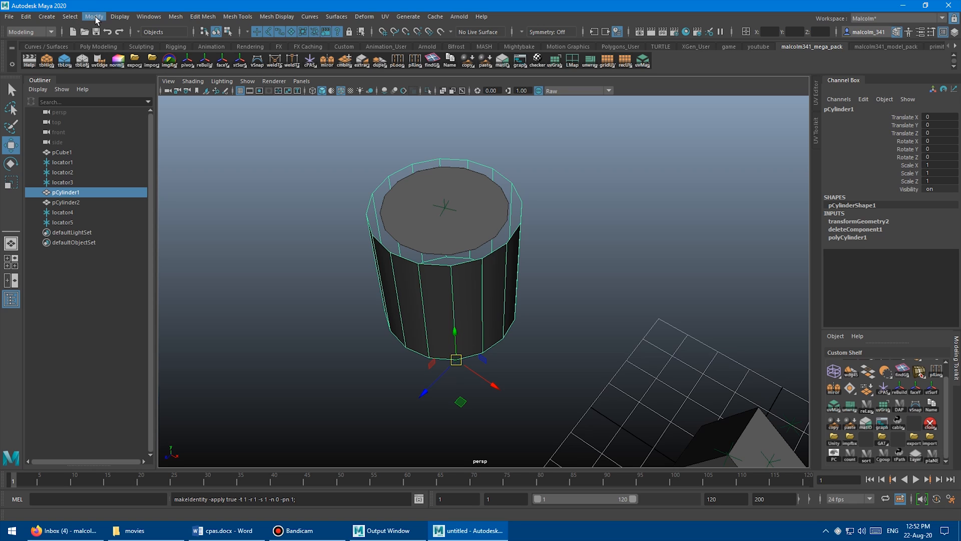
pyautogui.click(93, 17)
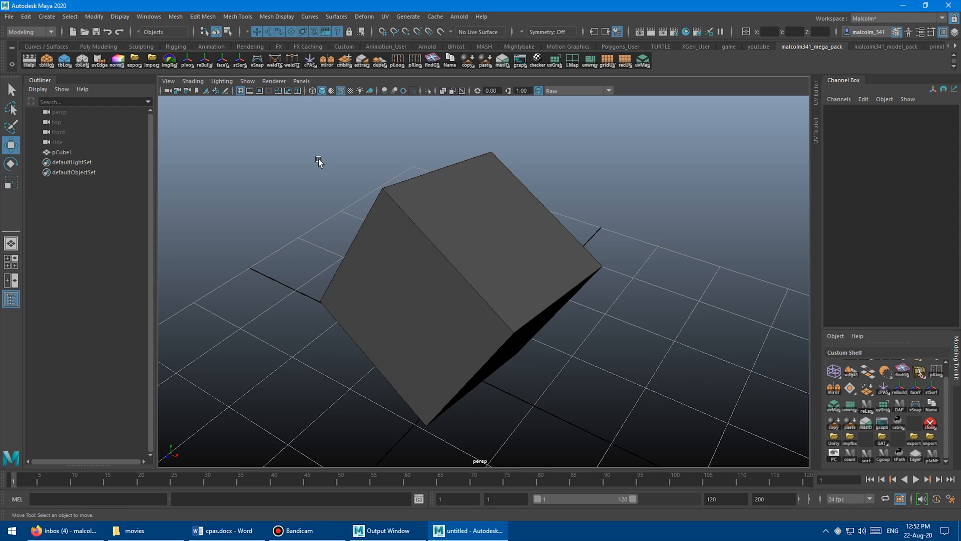
# Create a small cube aligned to the top face of pCube1 with cPAS.
pyautogui.click(310, 59)
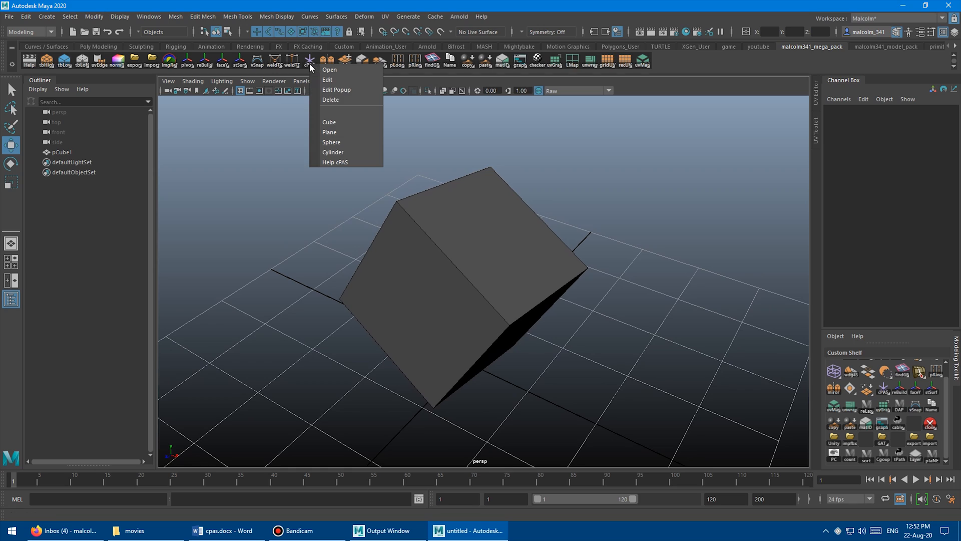
pyautogui.moveTo(337, 132)
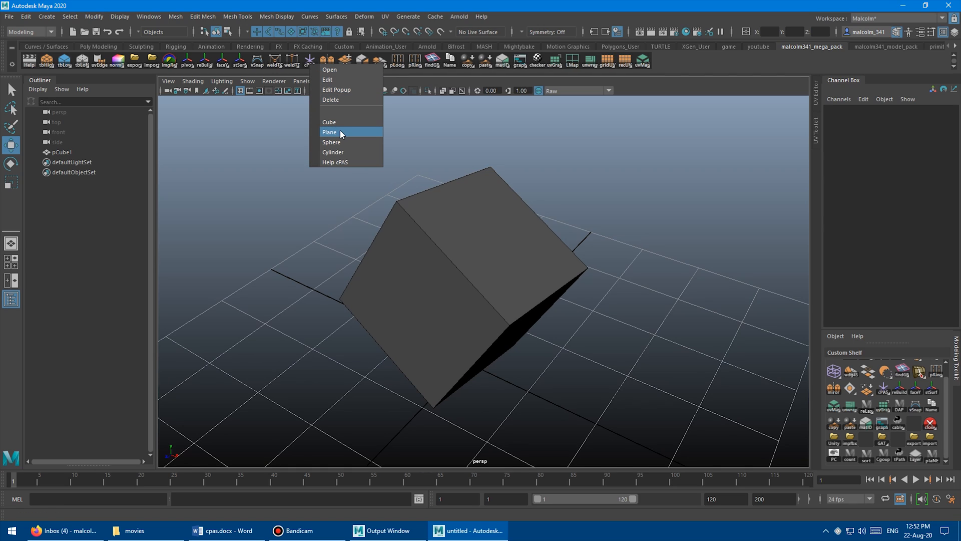
pyautogui.moveTo(337, 162)
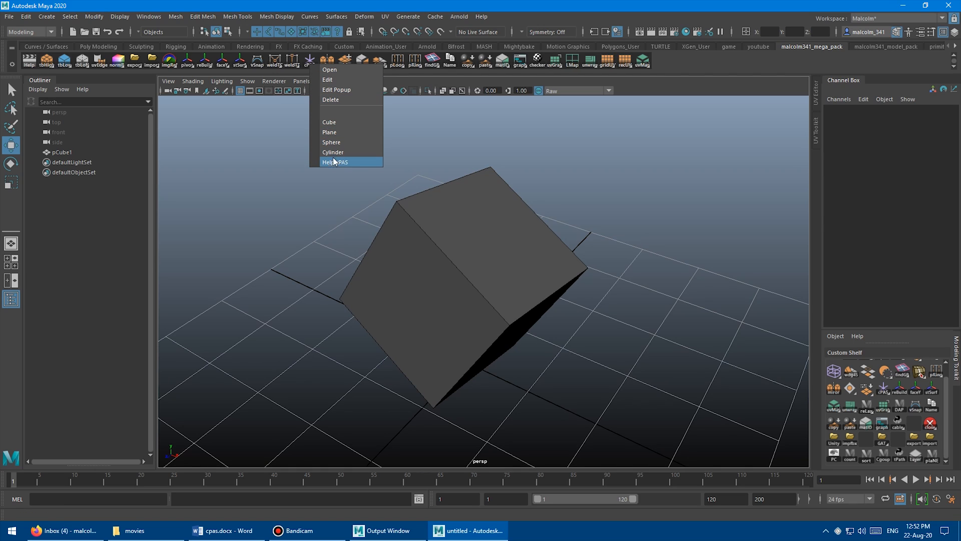
pyautogui.moveTo(346, 165)
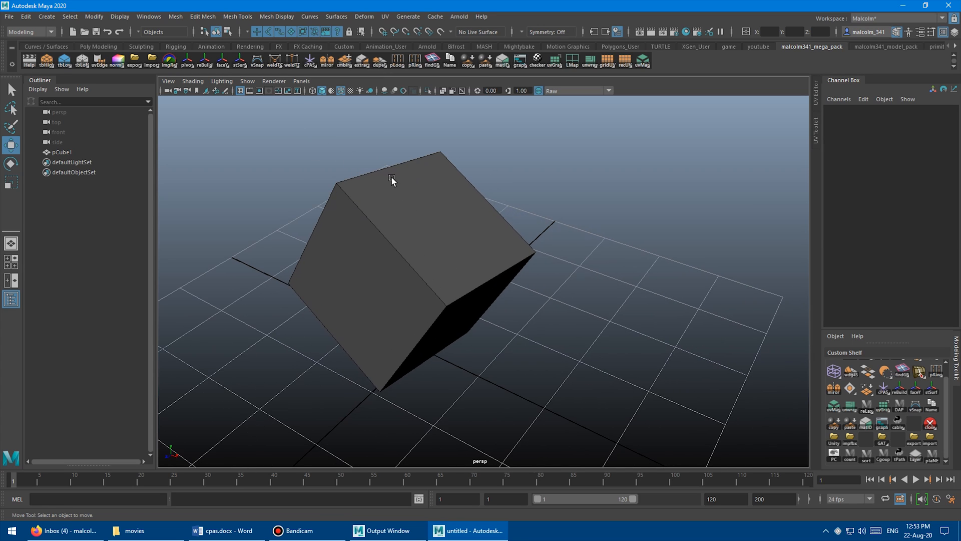
pyautogui.click(398, 190)
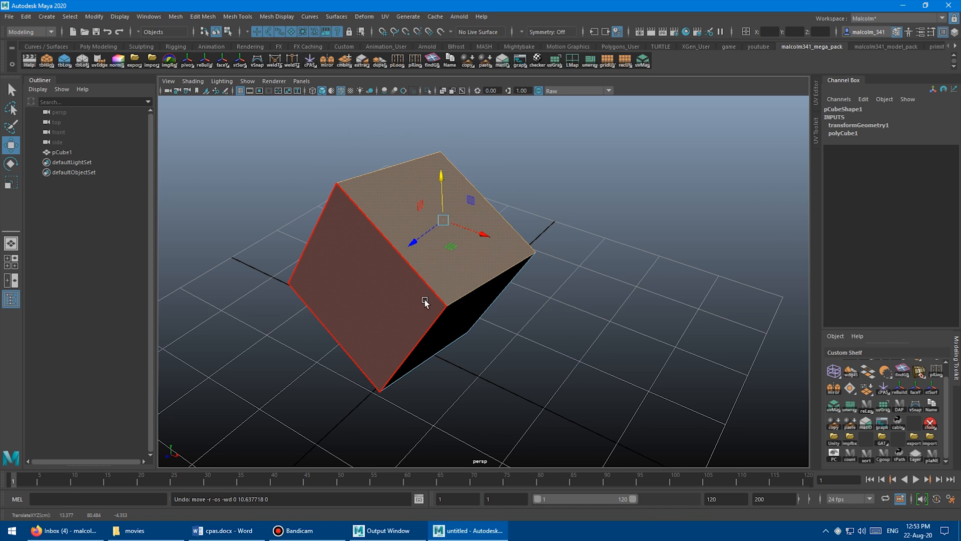
pyautogui.click(311, 100)
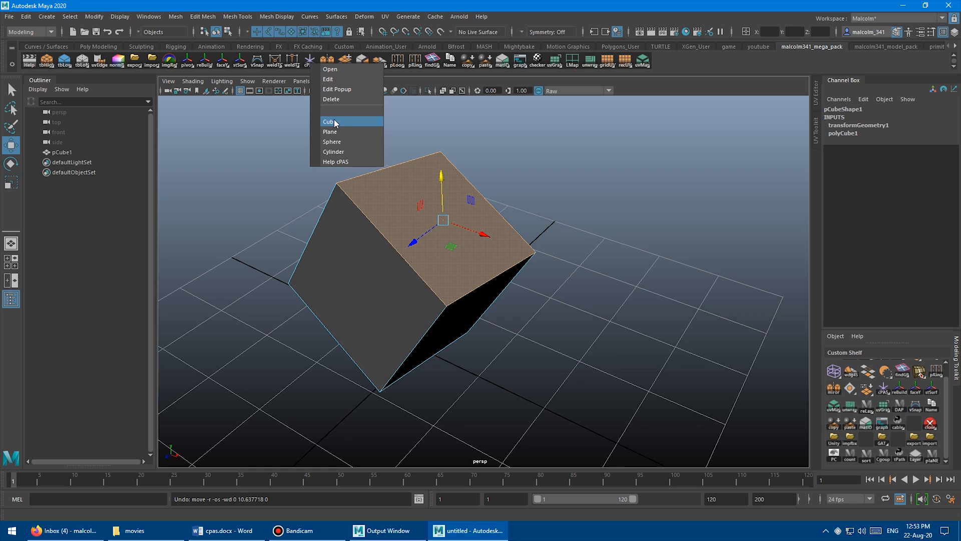
pyautogui.click(329, 121)
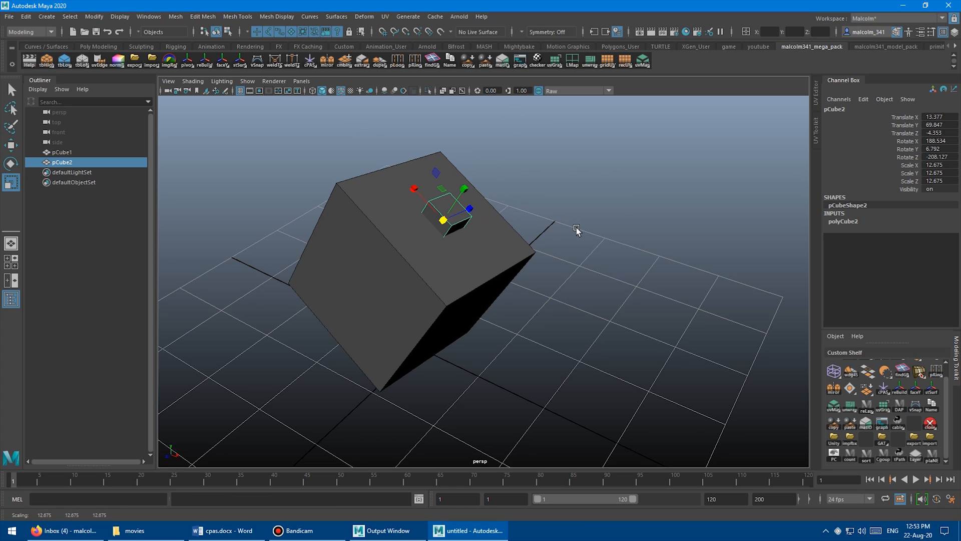
# Repeat the aligned cube creation on further faces and inspect the decorated cube.
pyautogui.press('t')
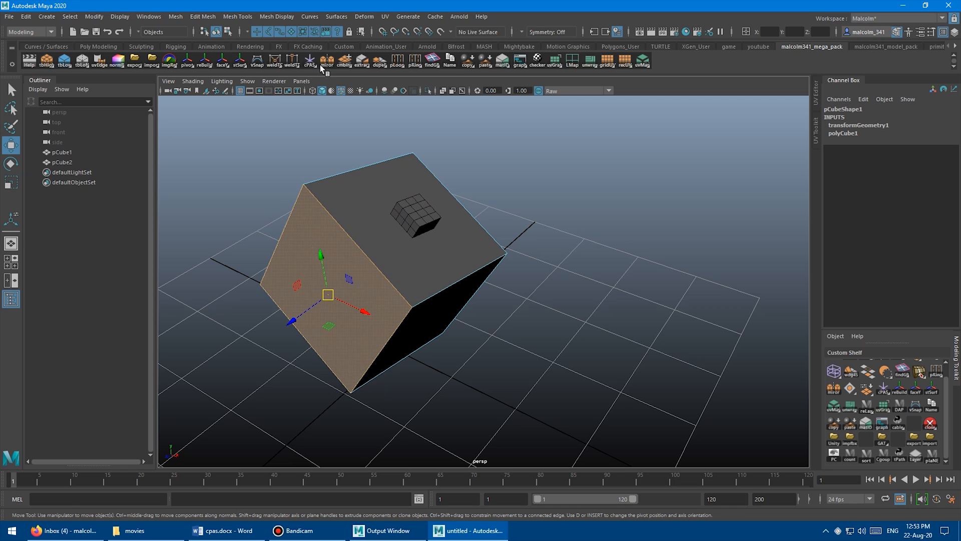
pyautogui.click(311, 61)
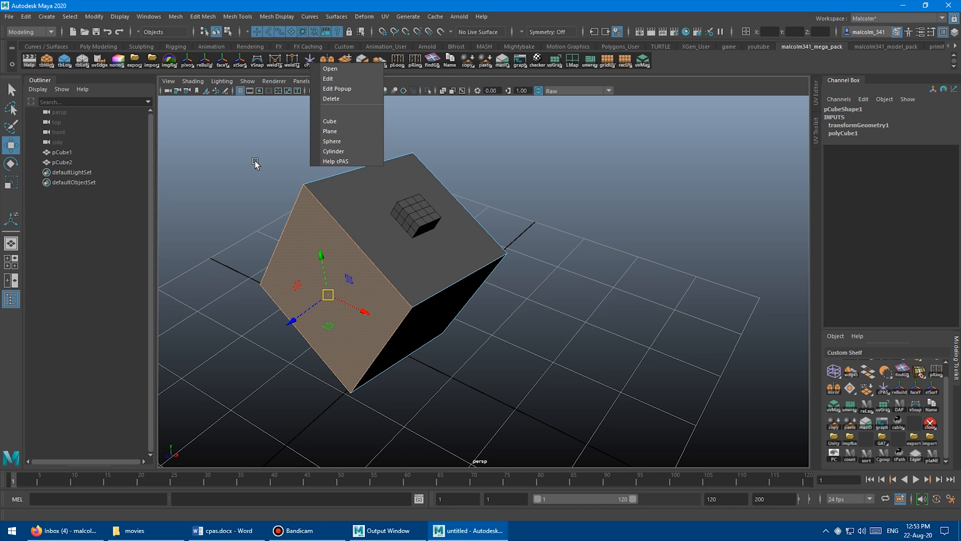
pyautogui.press('g')
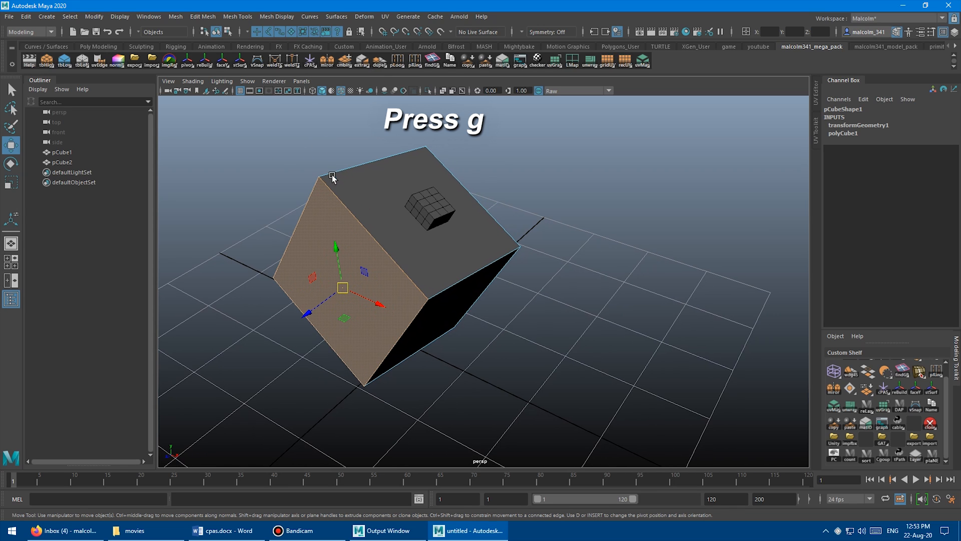
pyautogui.moveTo(341, 138)
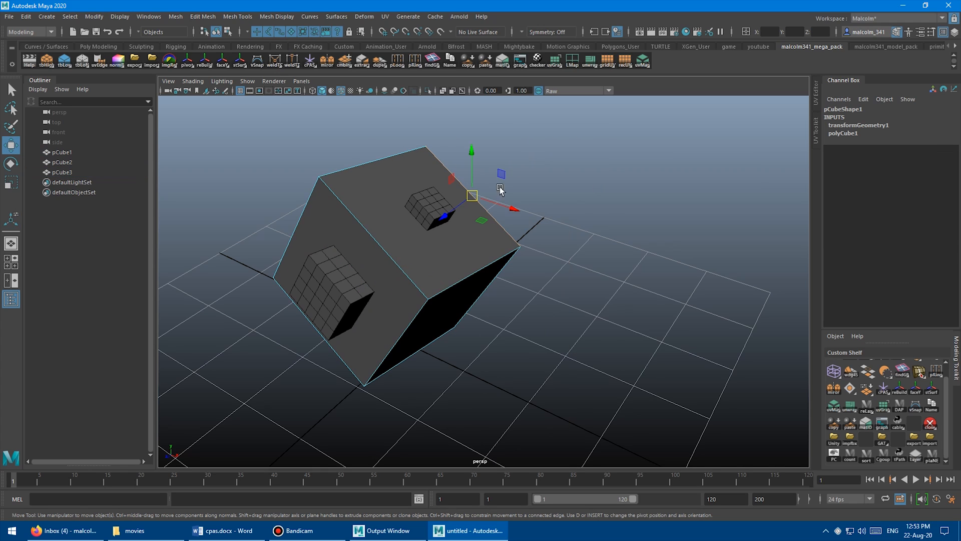
pyautogui.moveTo(593, 217)
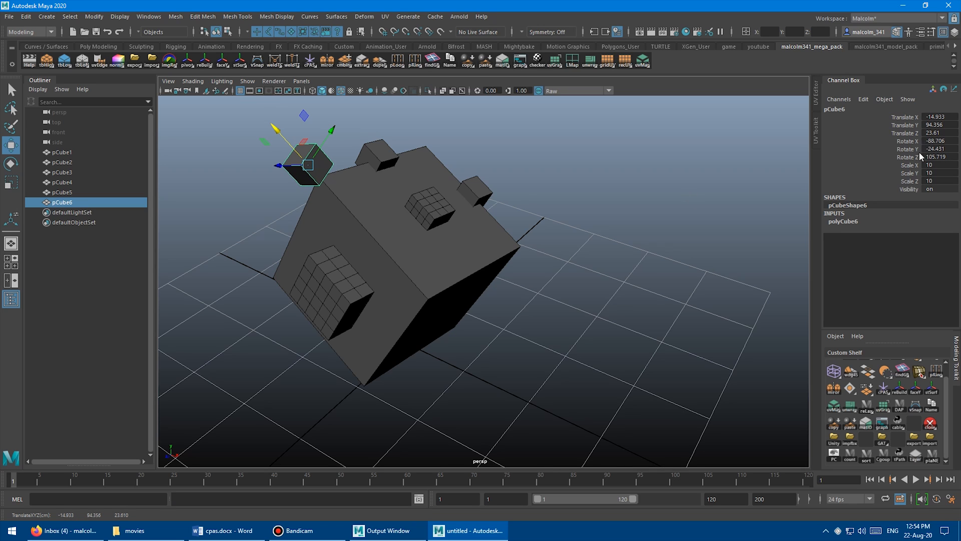
pyautogui.moveTo(304, 159); pyautogui.dragTo(316, 178)
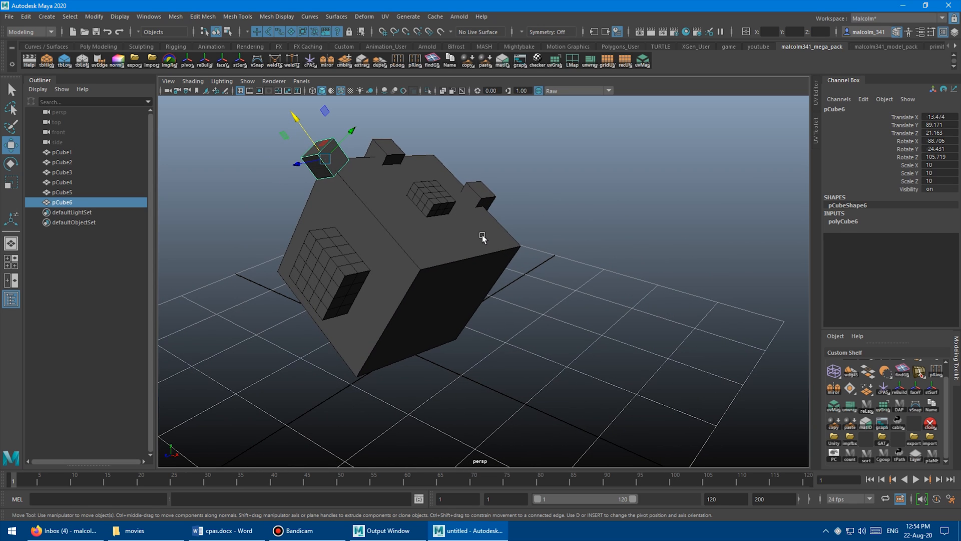
pyautogui.moveTo(463, 263)
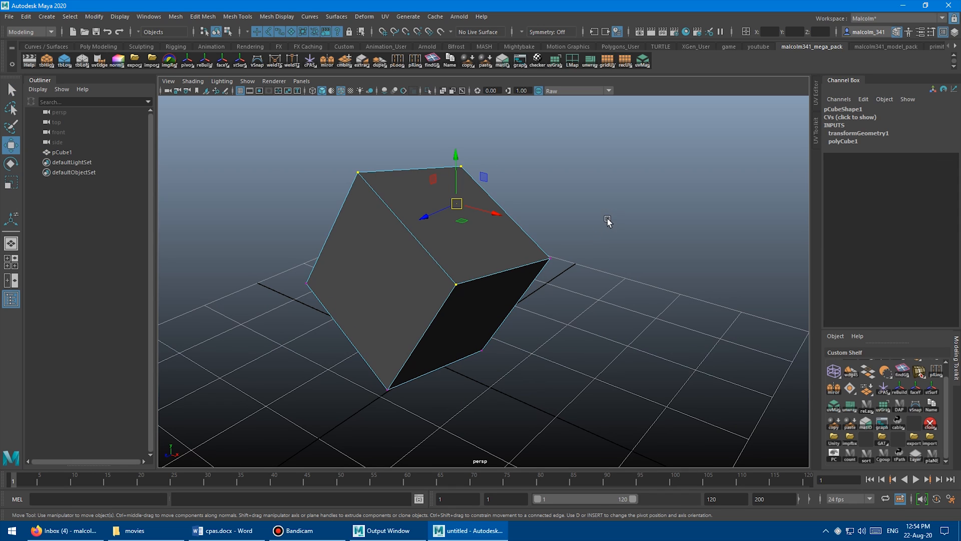
pyautogui.rightClick(309, 60)
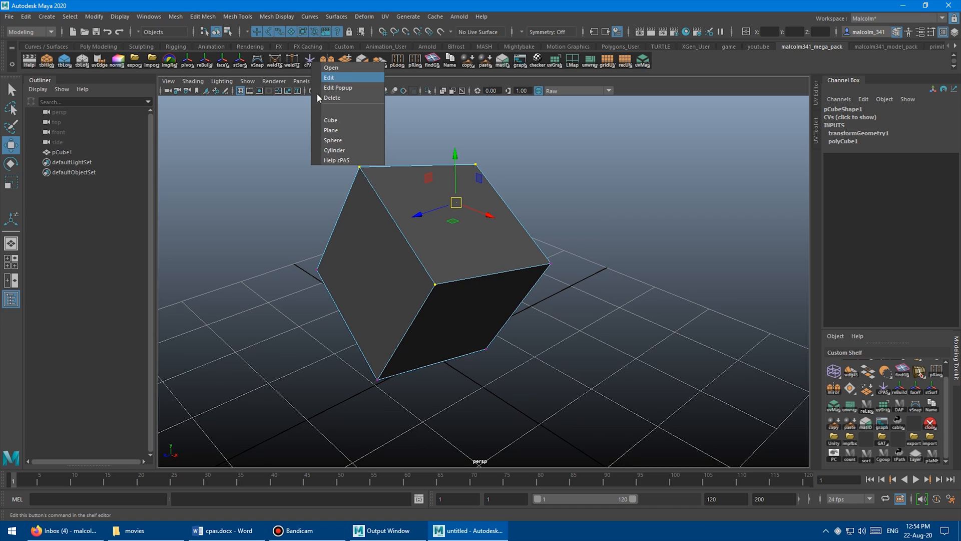
pyautogui.click(330, 120)
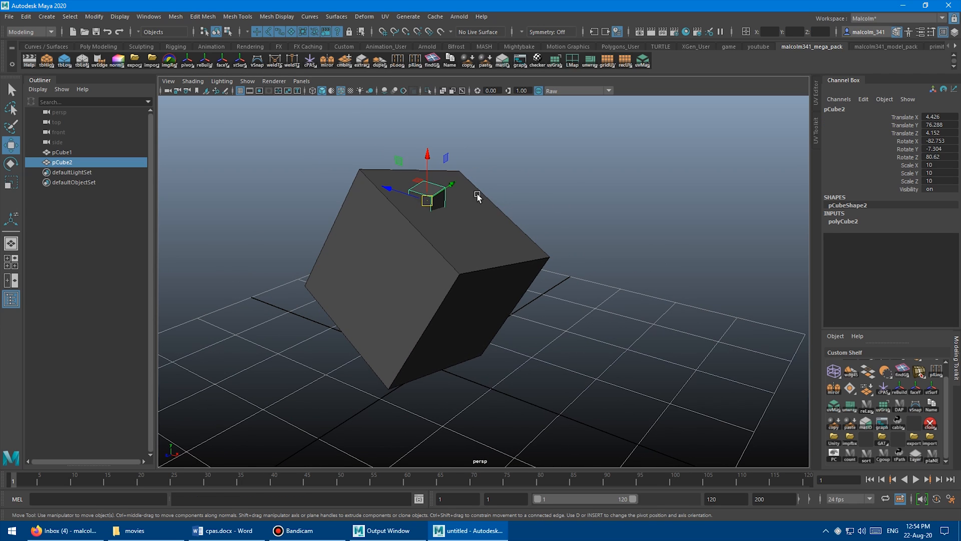
pyautogui.moveTo(369, 219)
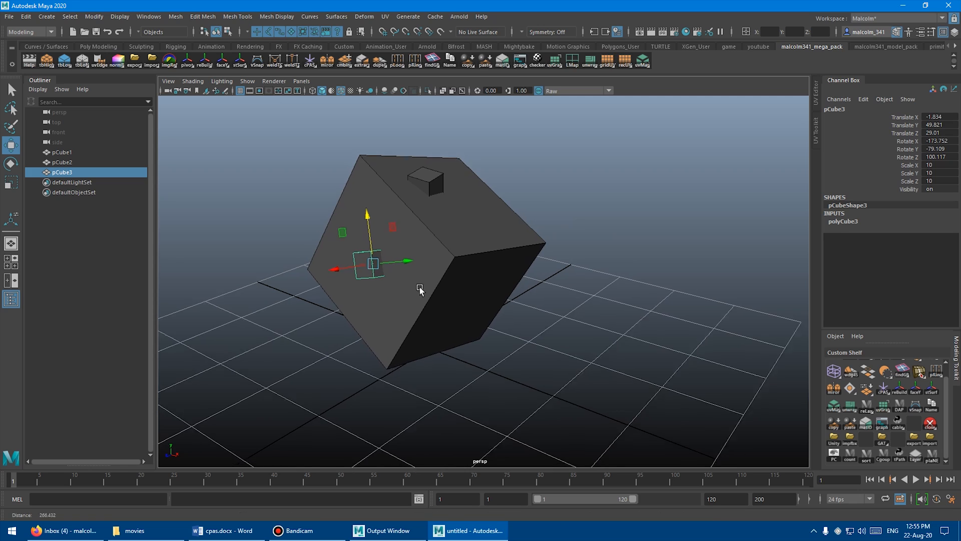
pyautogui.click(61, 151)
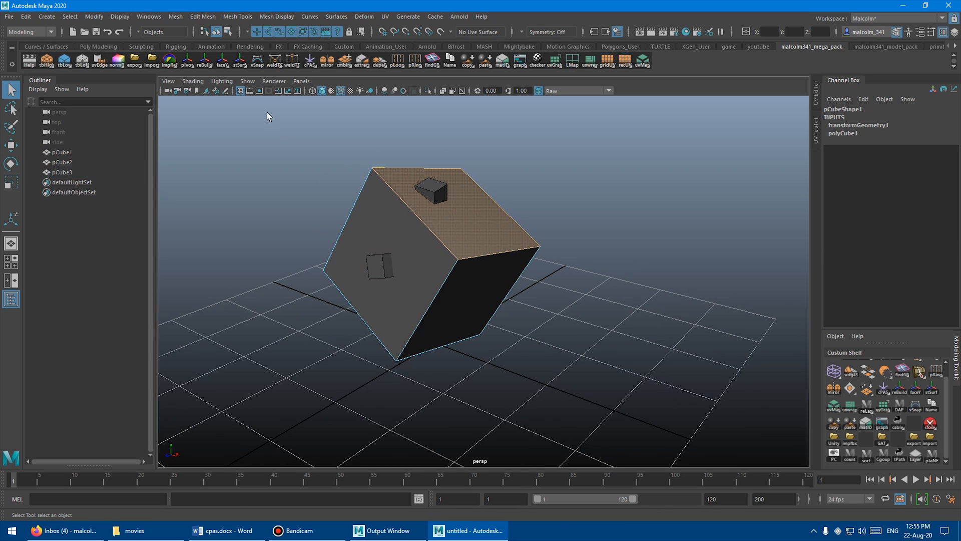
pyautogui.moveTo(331, 122)
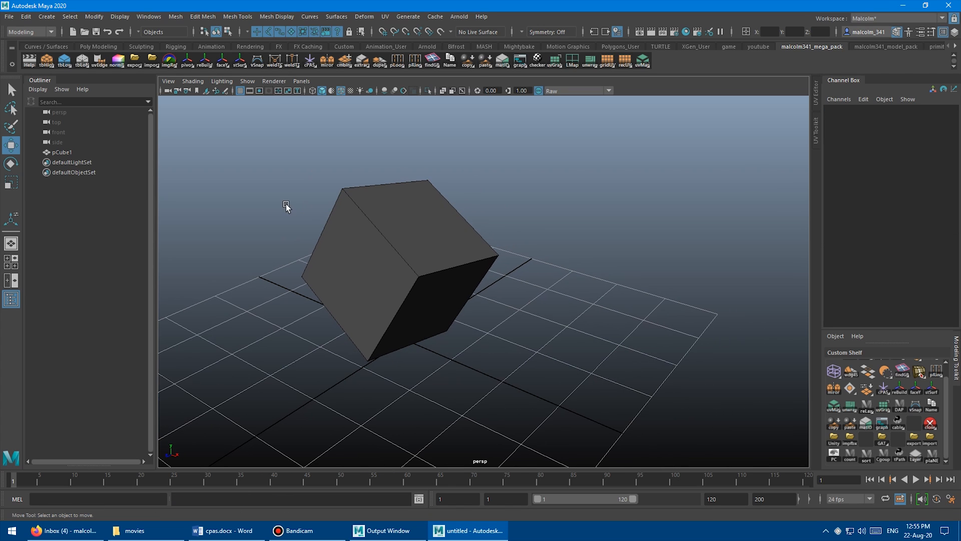
pyautogui.click(404, 220)
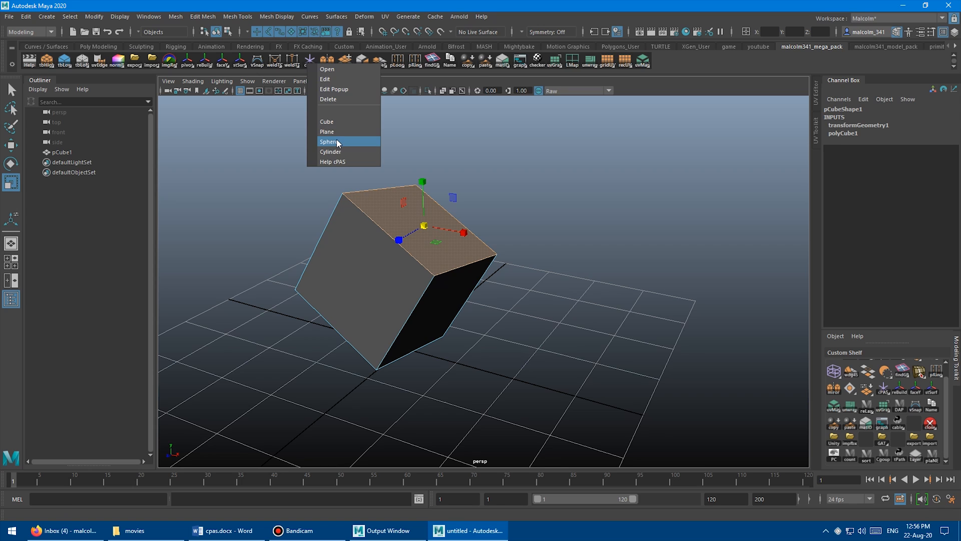
pyautogui.click(330, 141)
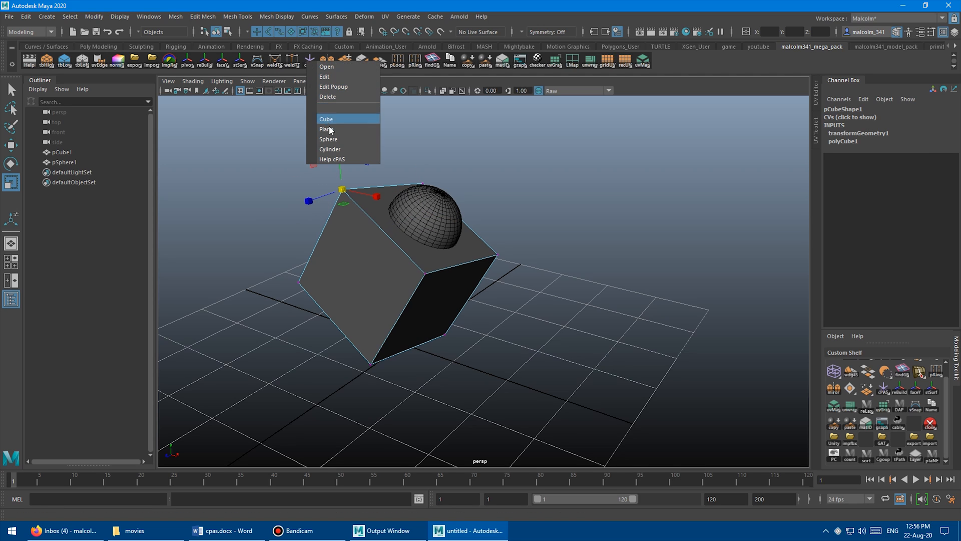
pyautogui.click(328, 138)
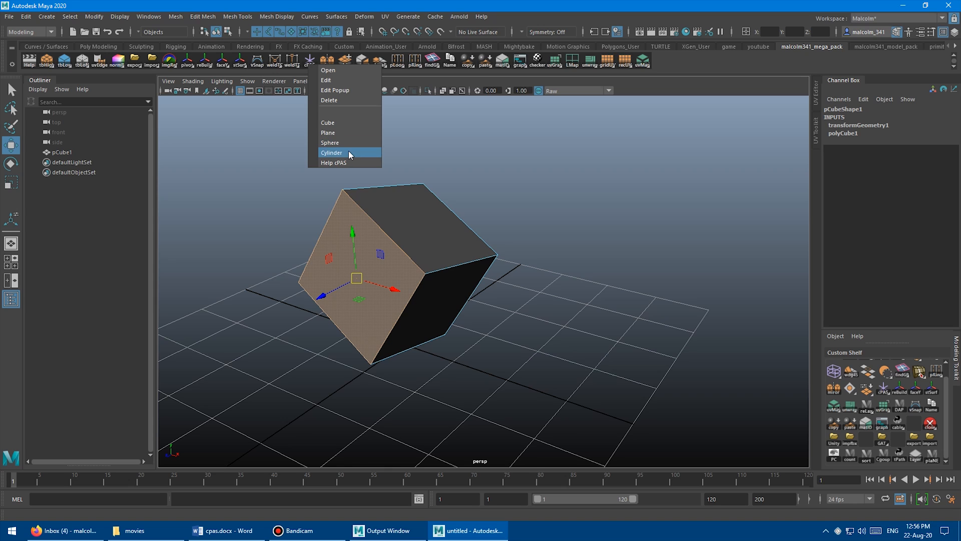
pyautogui.click(331, 152)
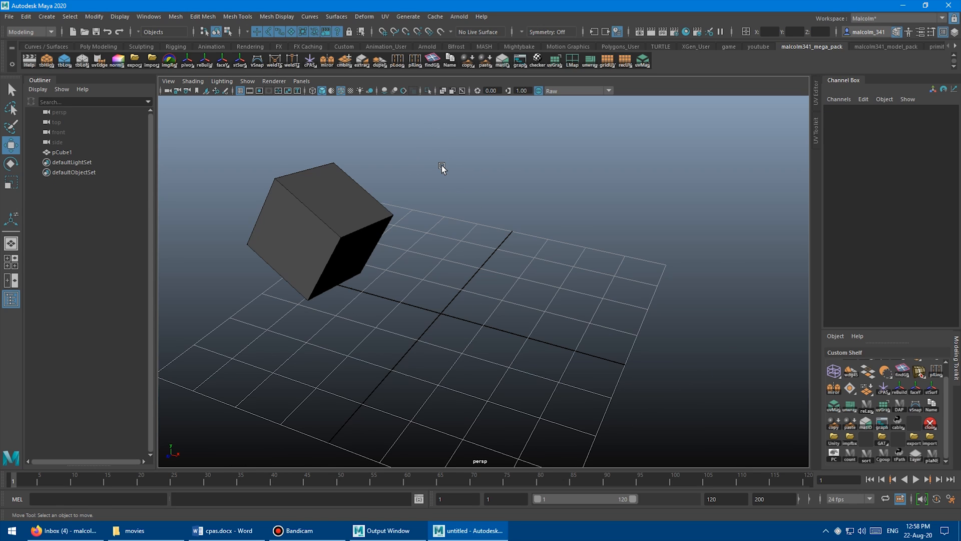
pyautogui.moveTo(358, 143)
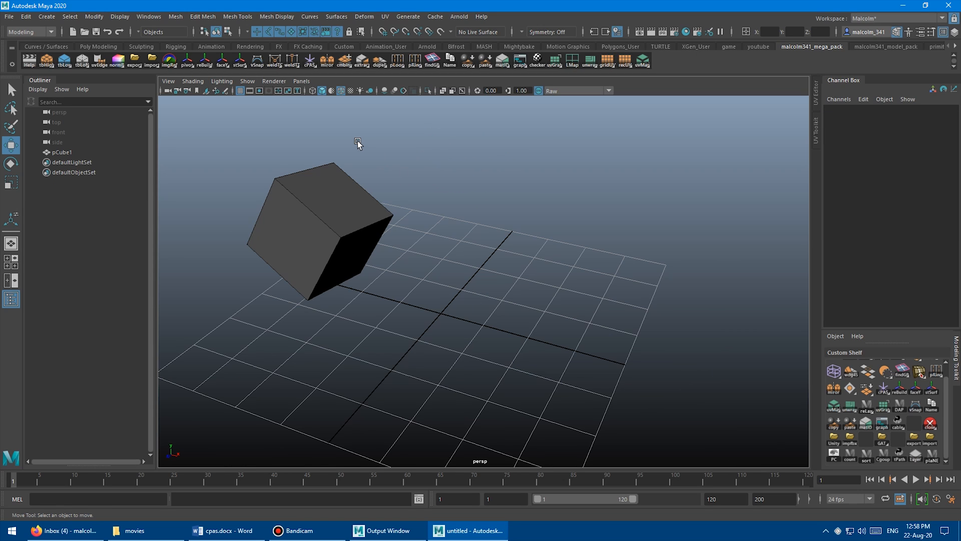
pyautogui.moveTo(354, 148)
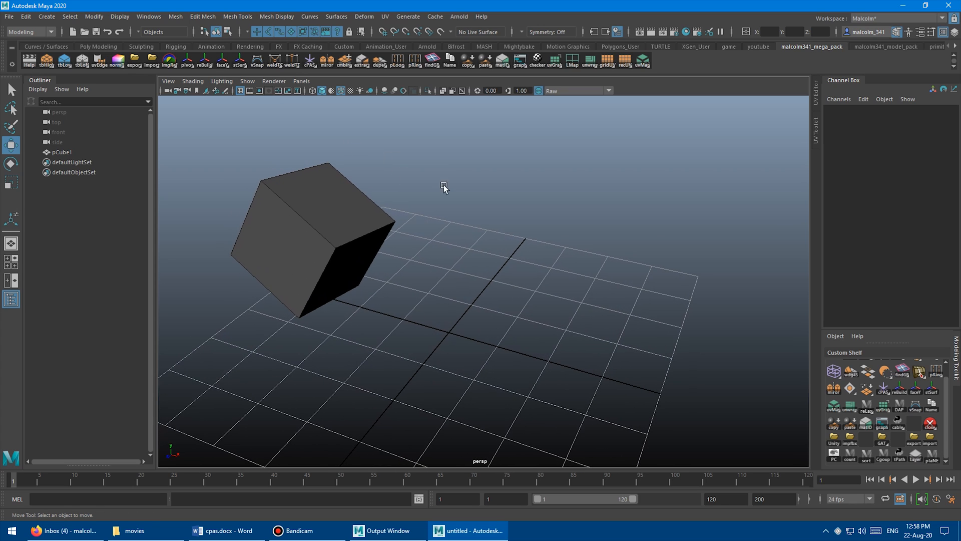
# Create a test cylinder centred inside pCube1 with cPAS and delete it.
pyautogui.click(310, 61)
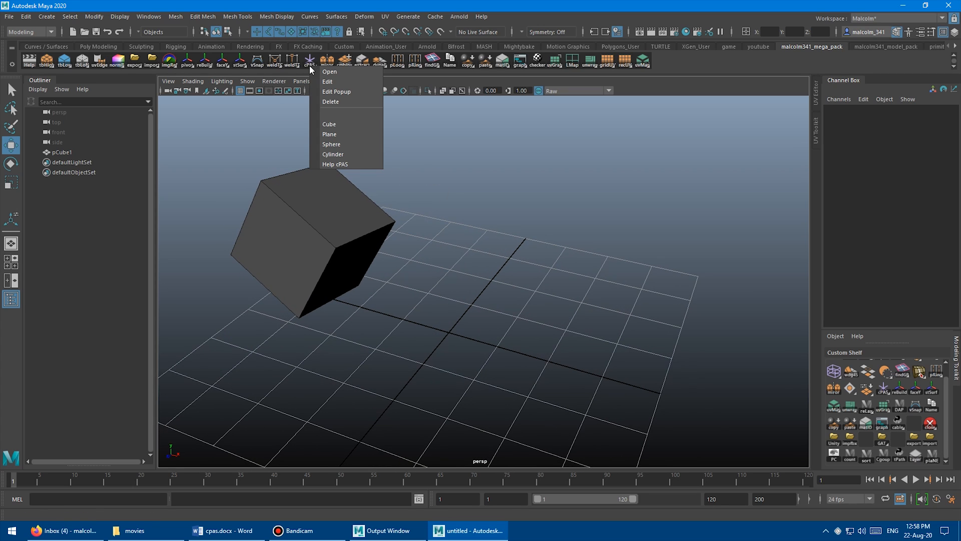
pyautogui.moveTo(348, 133)
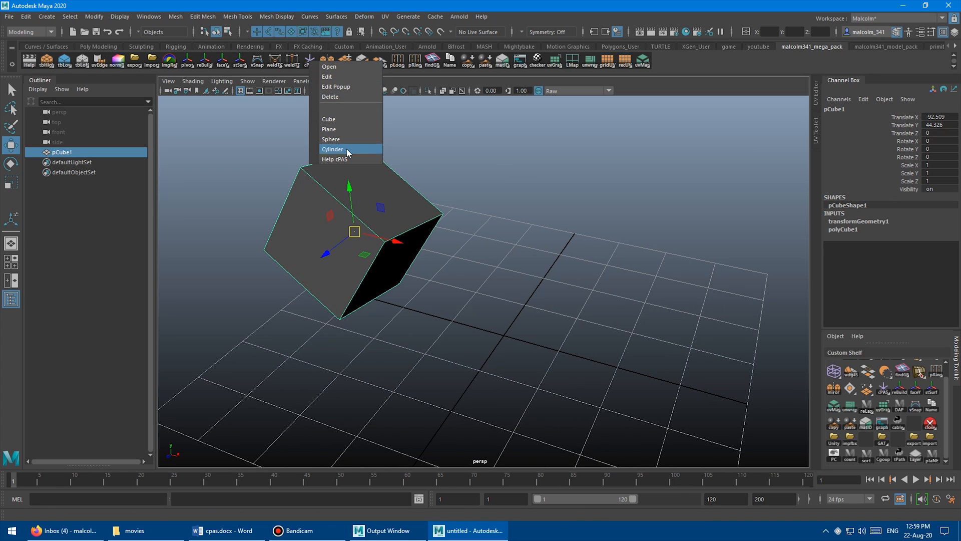
pyautogui.click(333, 149)
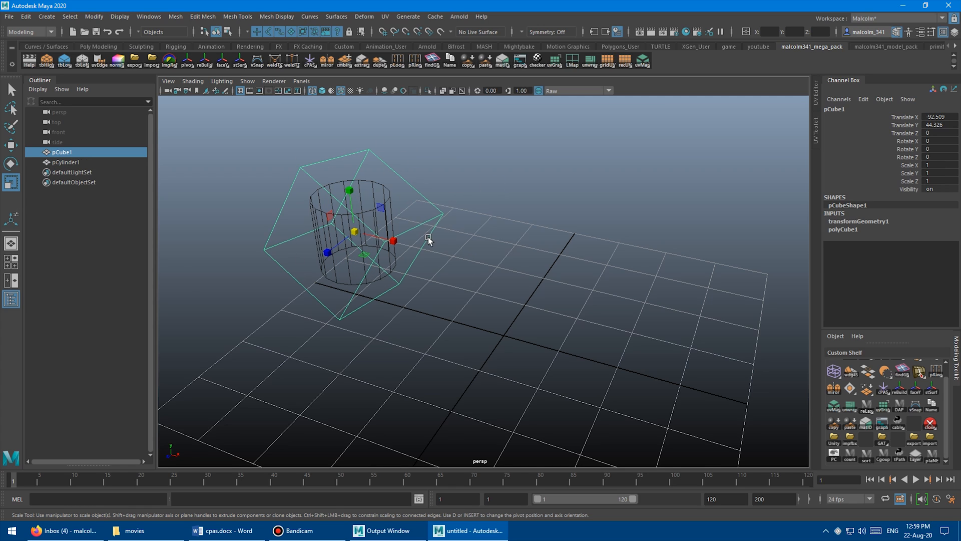
pyautogui.click(358, 211)
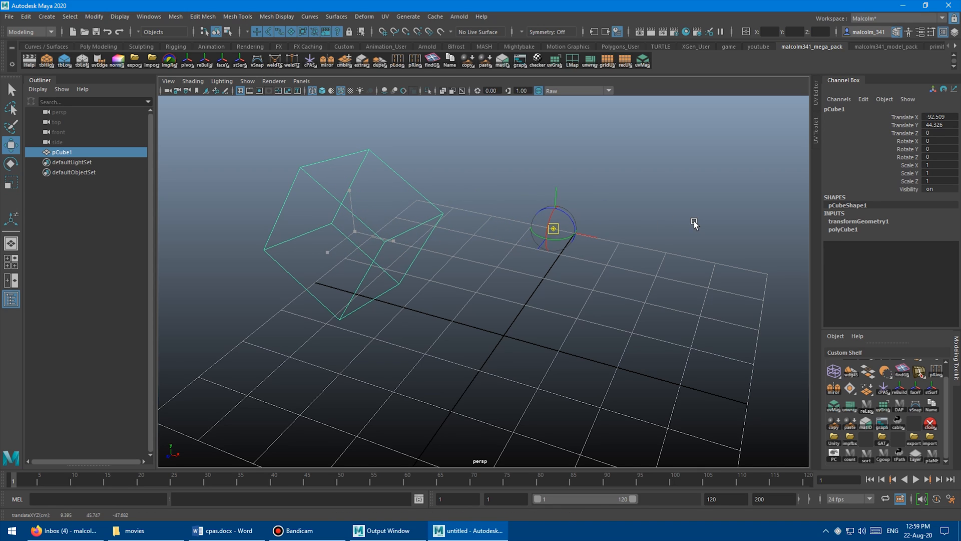
# Deselect and bring the cPAS primitive list back up from the shelf button.
pyautogui.click(312, 61)
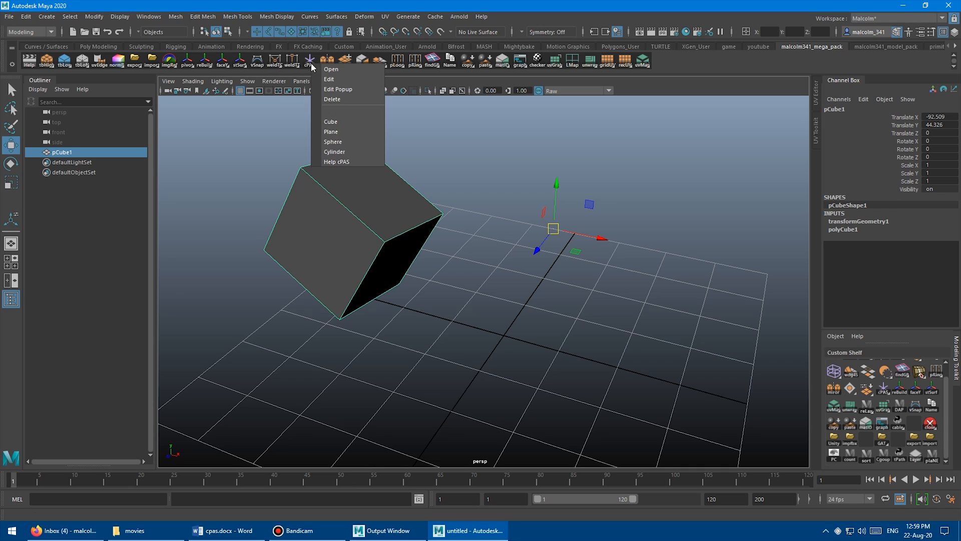
pyautogui.click(335, 151)
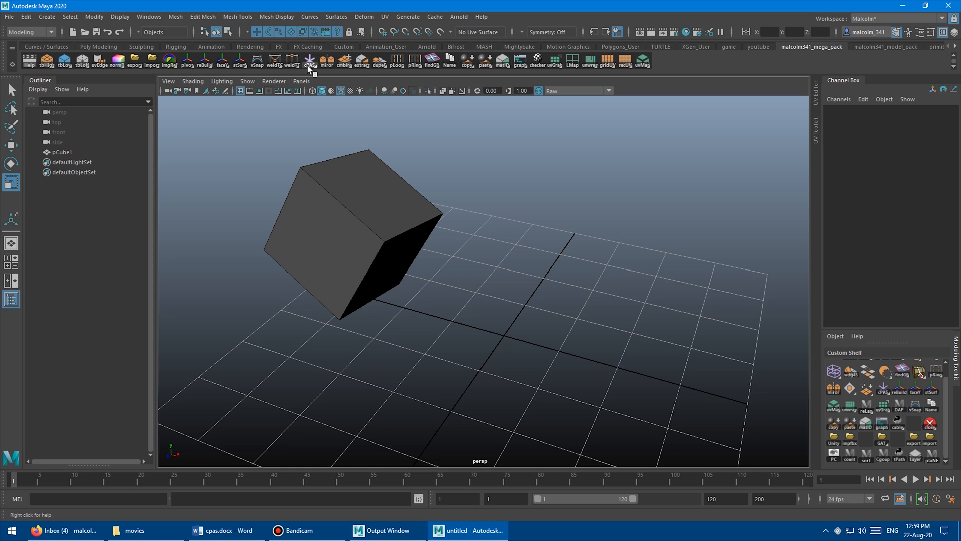
pyautogui.rightClick(311, 60)
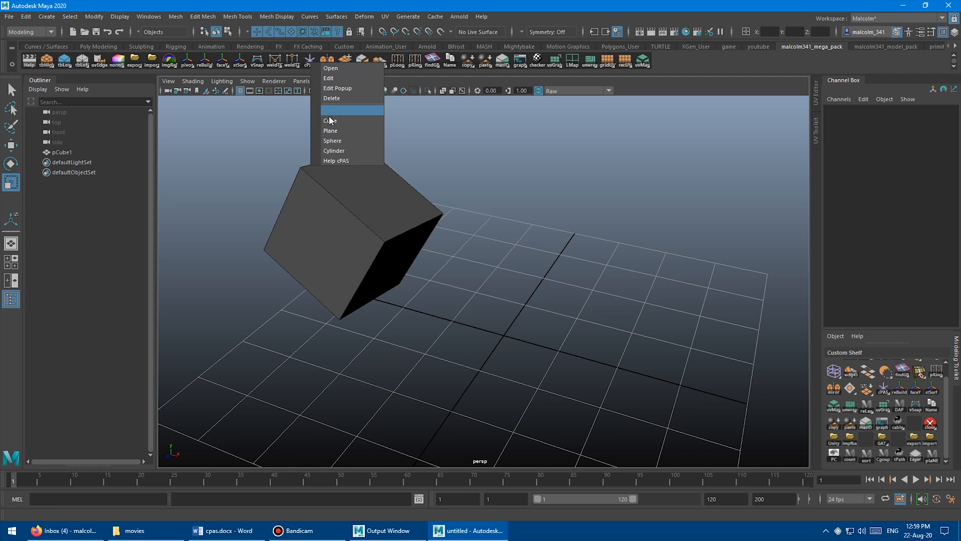
# Add a cube aligned to the original cube and move it off to the right.
pyautogui.click(330, 120)
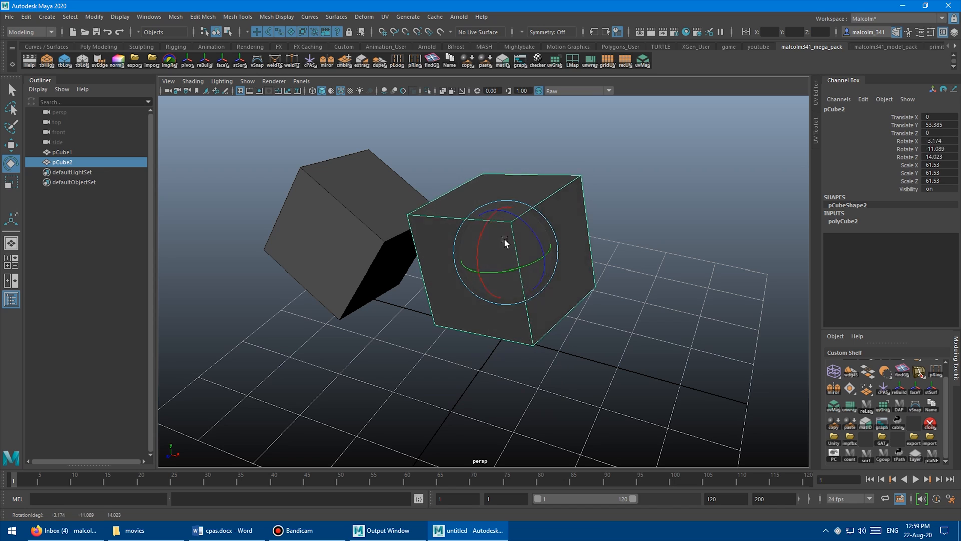
pyautogui.moveTo(504, 240); pyautogui.dragTo(520, 277)
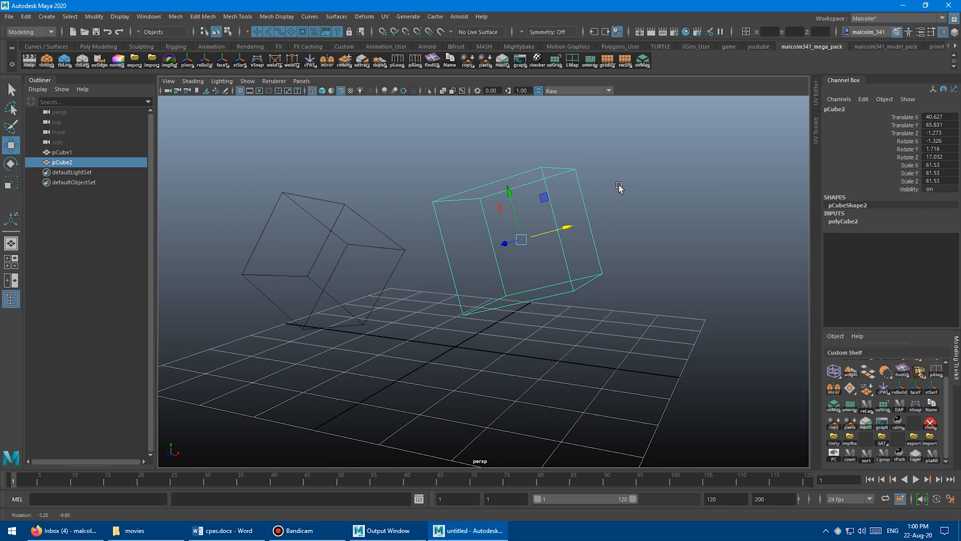
pyautogui.click(310, 61)
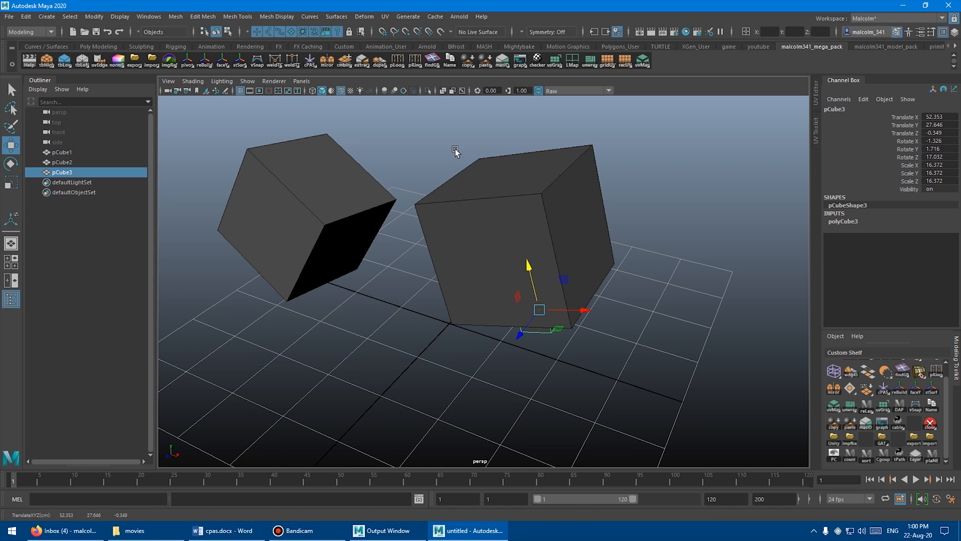
# Add a cPAS cube aligned to the top face of the left-hand cube.
pyautogui.click(500, 220)
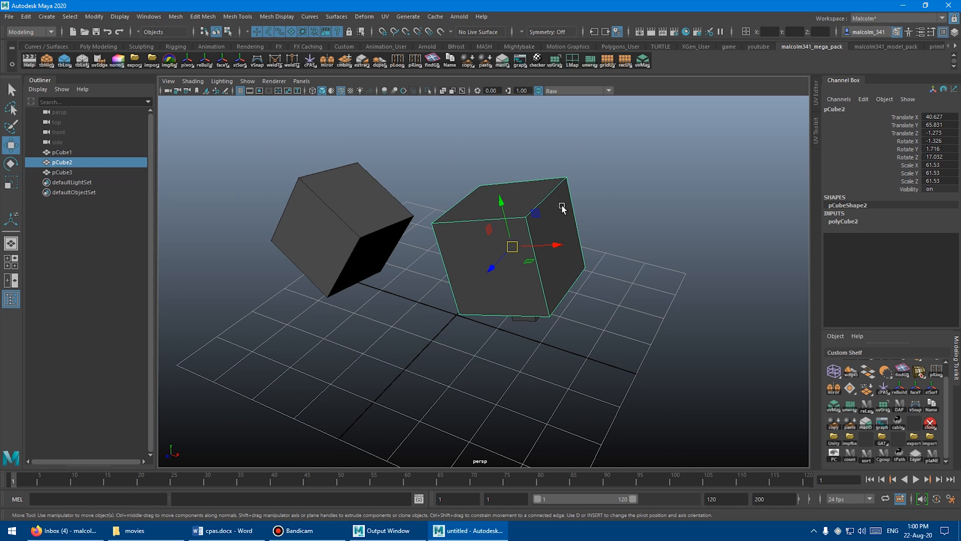
pyautogui.rightClick(561, 231)
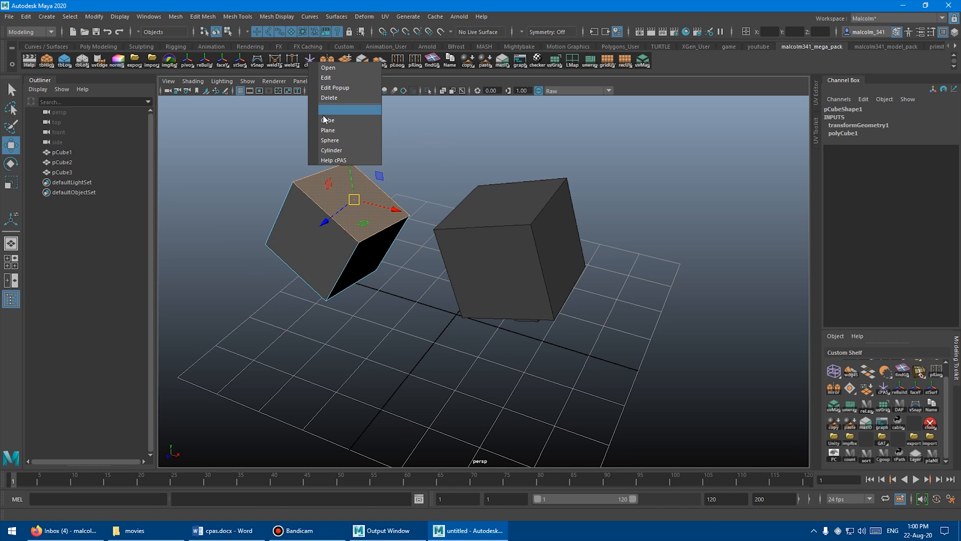
pyautogui.click(331, 150)
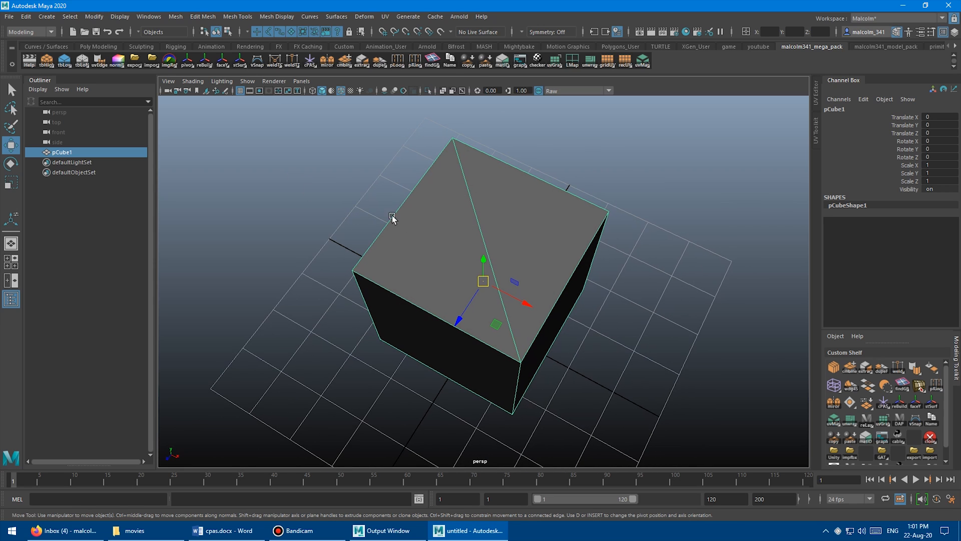
# Look down on the cube and pick the cPAS cube primitive for the selected face.
pyautogui.moveTo(392, 217); pyautogui.dragTo(438, 240)
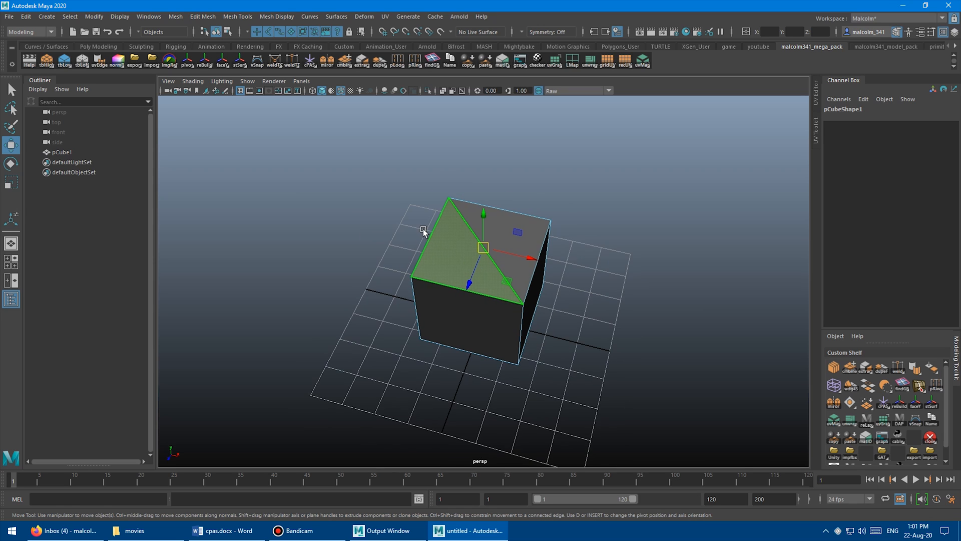
pyautogui.moveTo(423, 231); pyautogui.dragTo(445, 297)
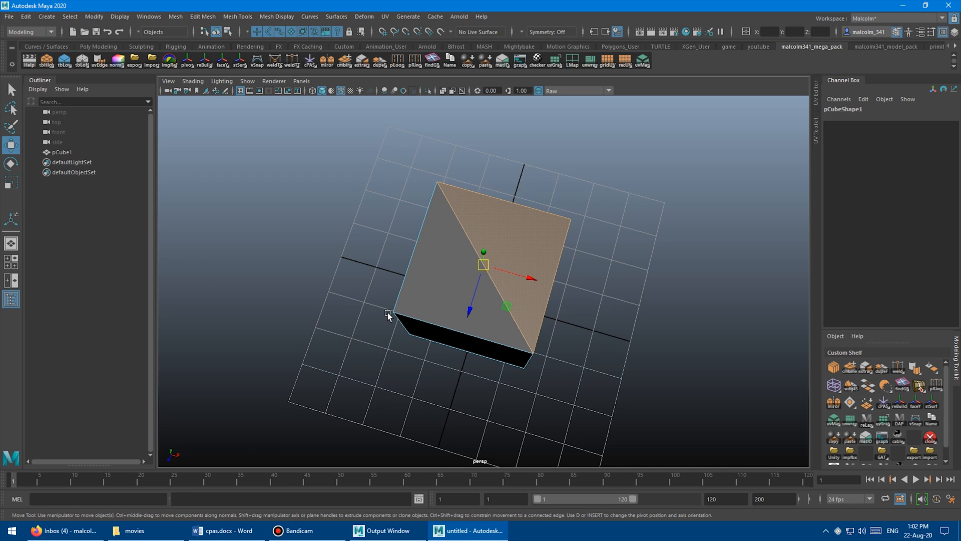
pyautogui.moveTo(366, 270)
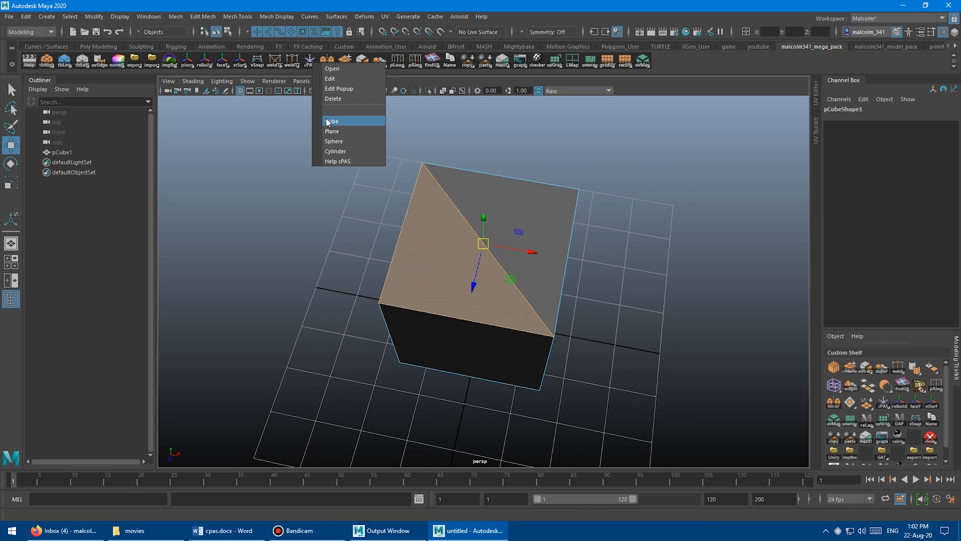
pyautogui.click(333, 121)
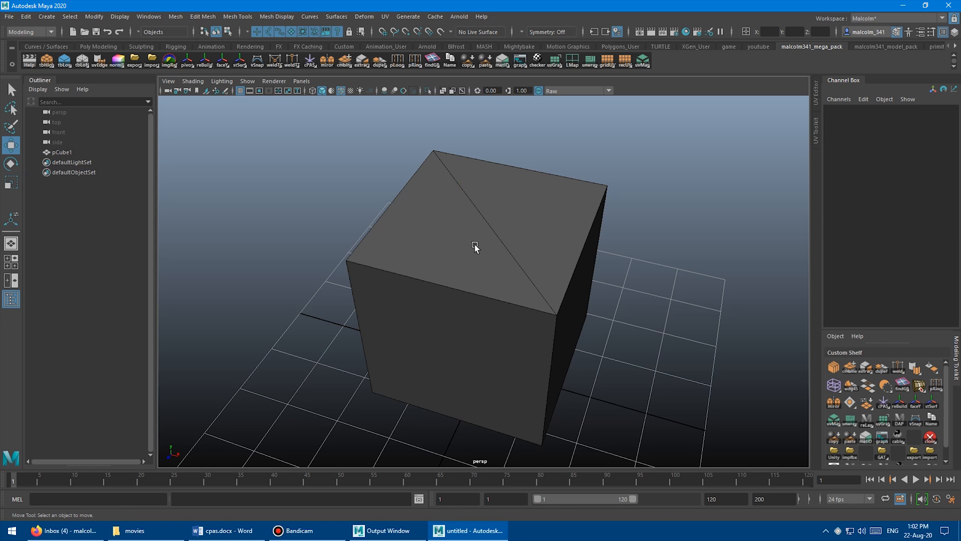
# Select the triangular top face of the cube in face mode.
pyautogui.rightClick(474, 249)
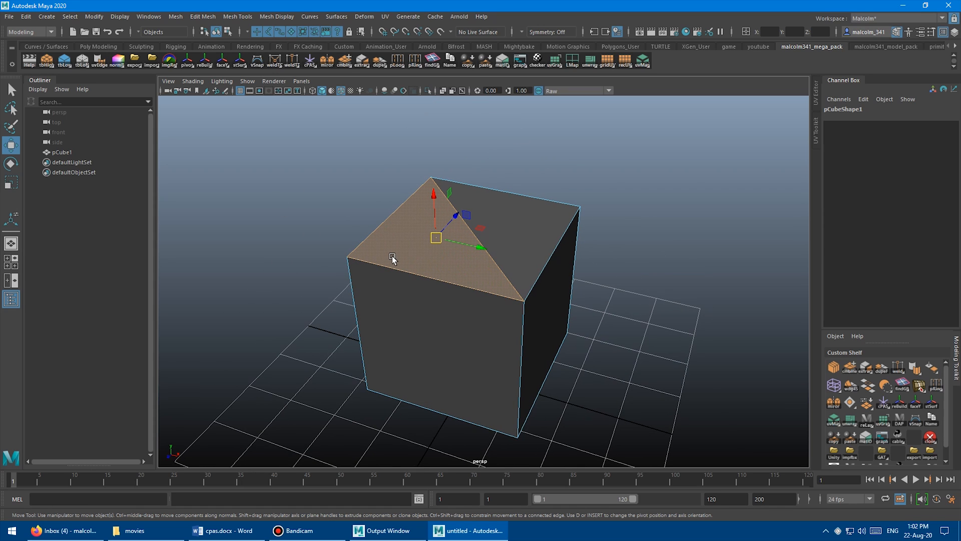
pyautogui.click(453, 268)
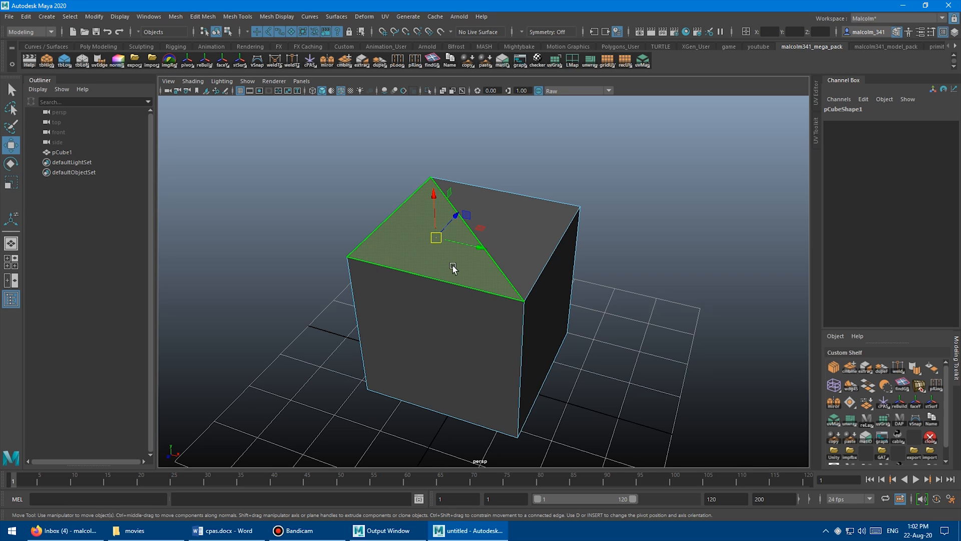
pyautogui.moveTo(414, 234)
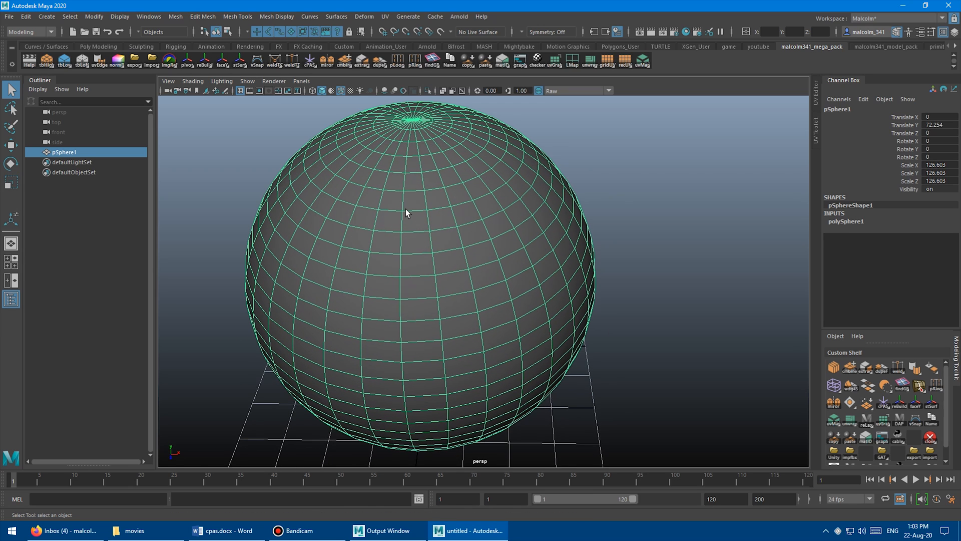
# Place a cPAS cube on the selected faces, aligned to their average normal, and inspect it.
pyautogui.click(392, 200)
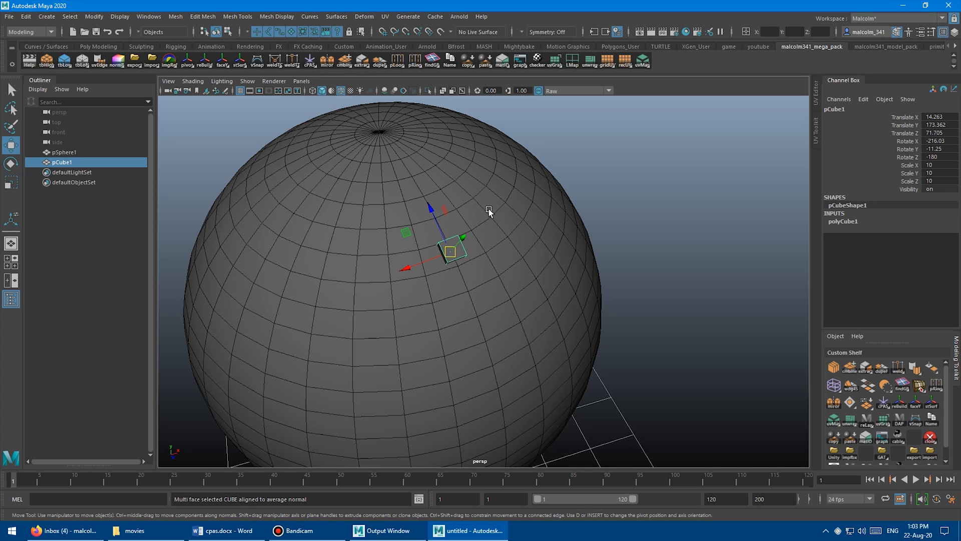
pyautogui.moveTo(451, 248); pyautogui.dragTo(554, 163)
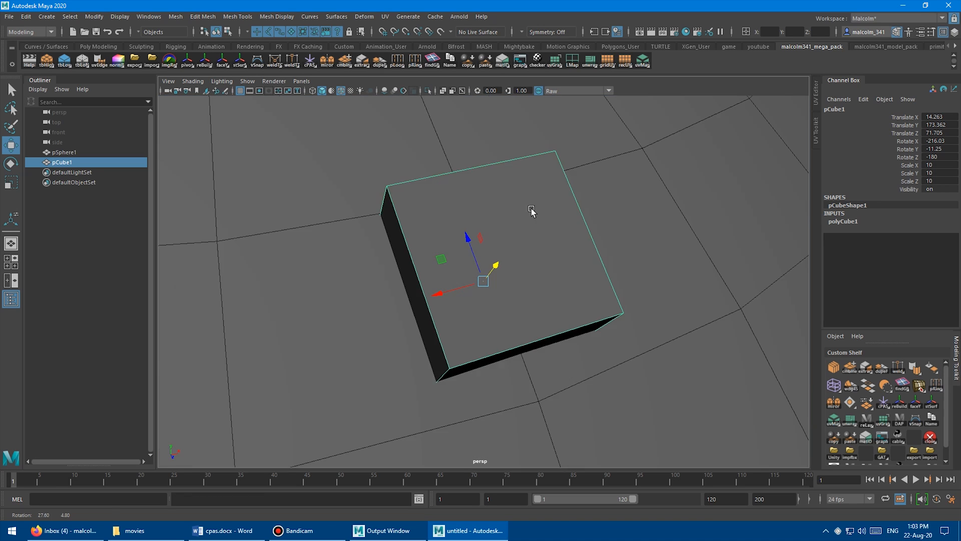
pyautogui.moveTo(482, 281); pyautogui.dragTo(338, 277)
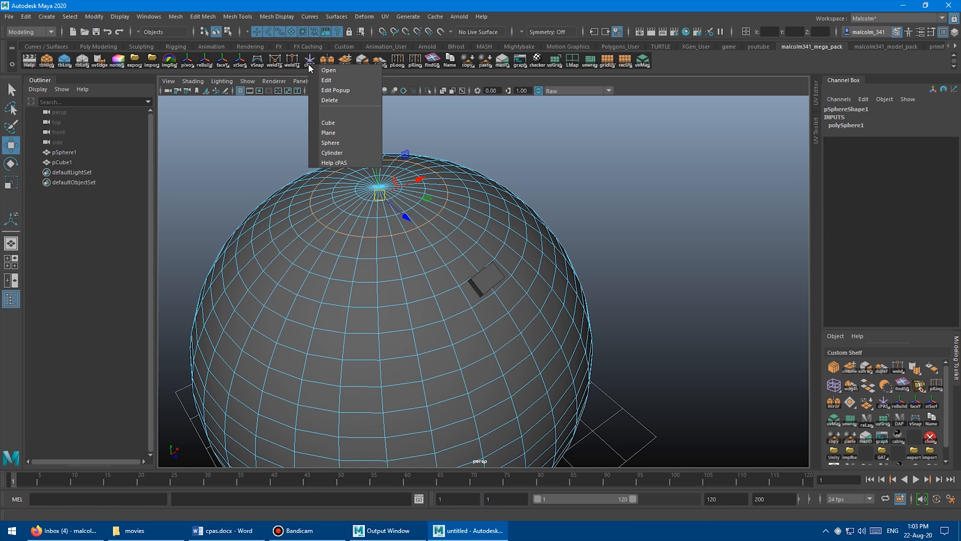
pyautogui.click(329, 123)
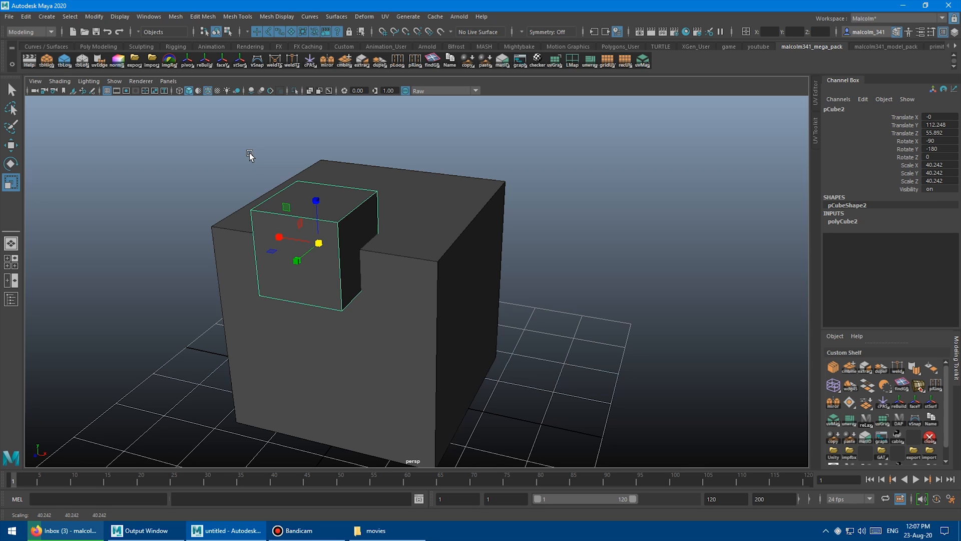
pyautogui.moveTo(295, 164)
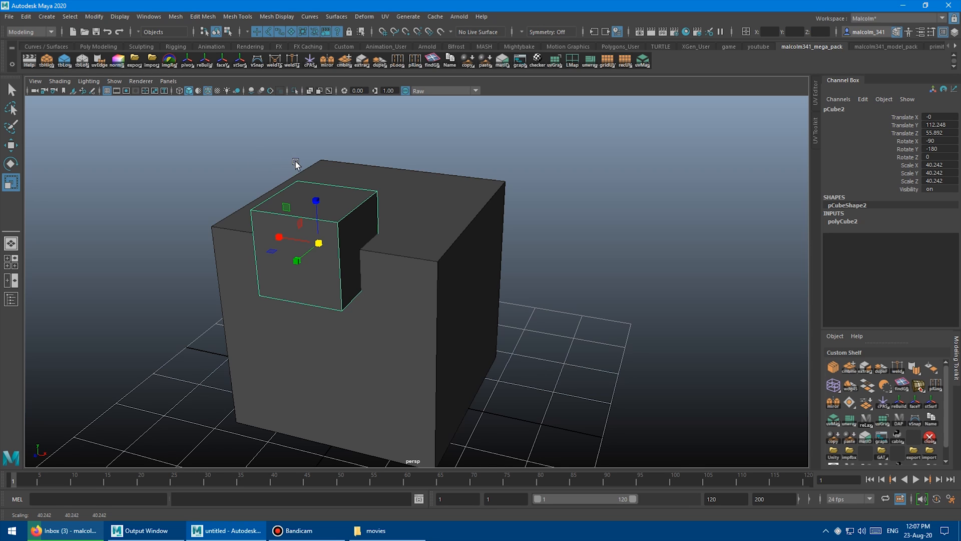
# Open the Shelf Editor's Popup Menu Items for the cPAS shelf button via Edit Popup.
pyautogui.moveTo(296, 162); pyautogui.dragTo(303, 147)
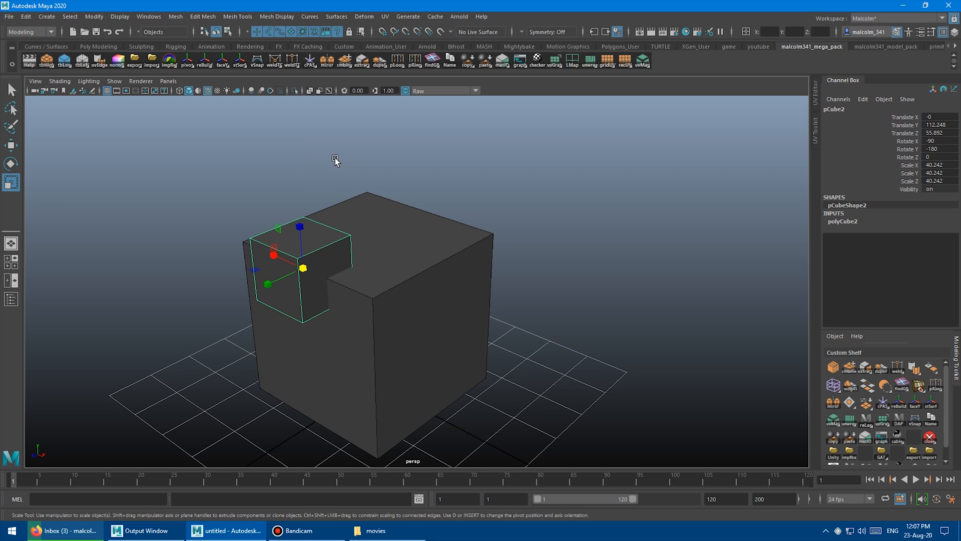
pyautogui.rightClick(309, 61)
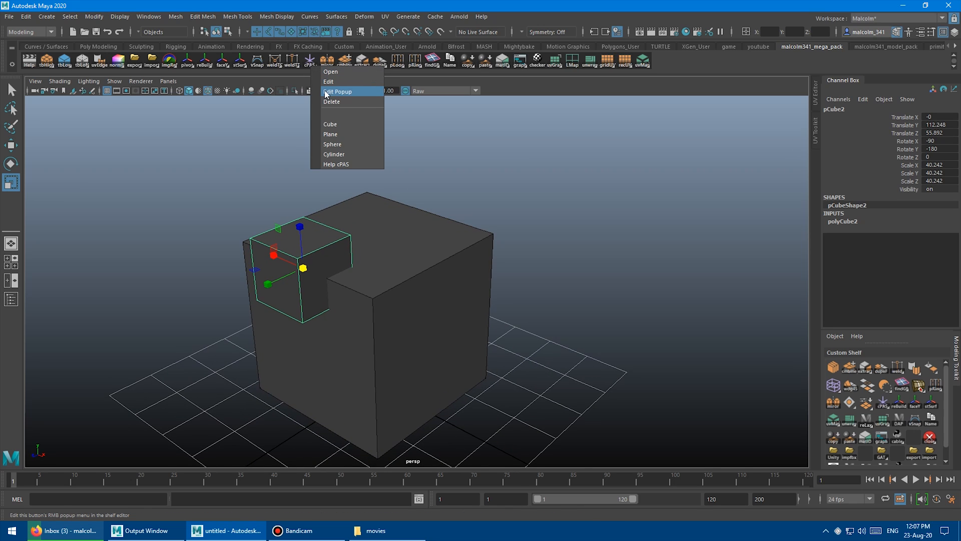
pyautogui.click(337, 91)
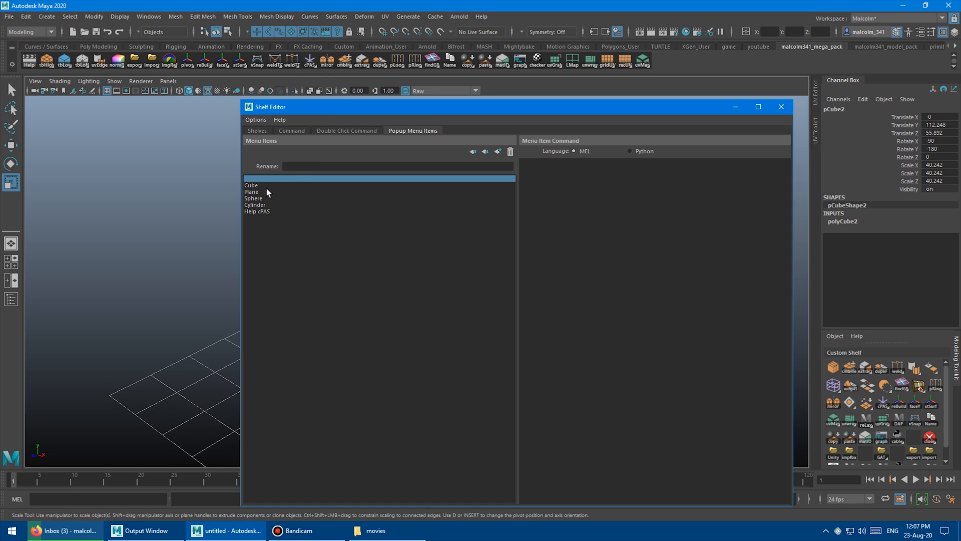
# View the Cylinder, Cube and Sphere item MEL scripts, each setting primitive scale to 10.
pyautogui.click(254, 204)
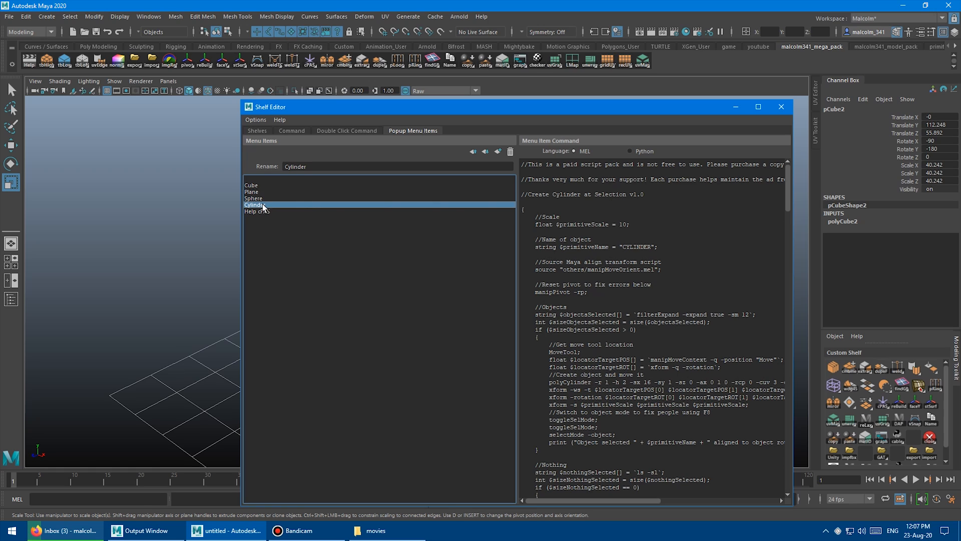
pyautogui.click(251, 185)
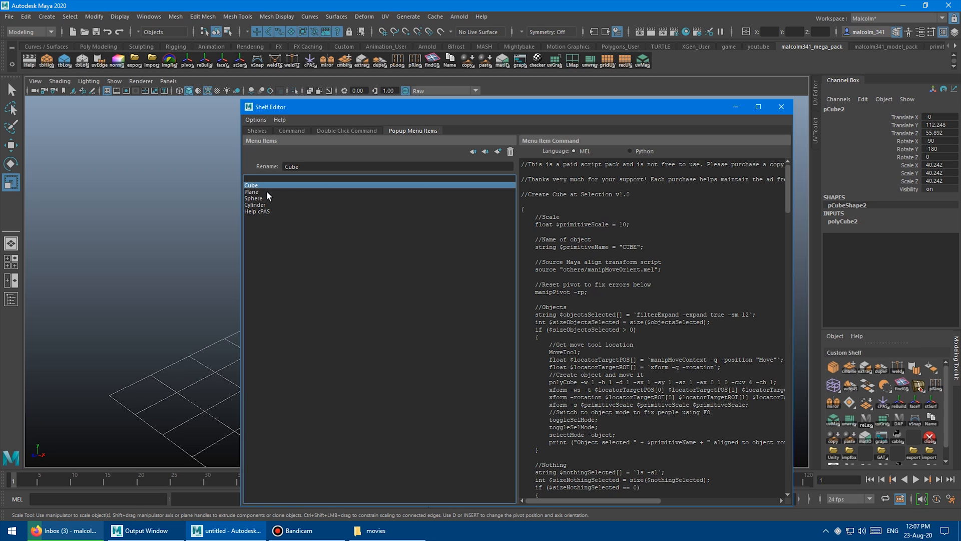
pyautogui.click(253, 199)
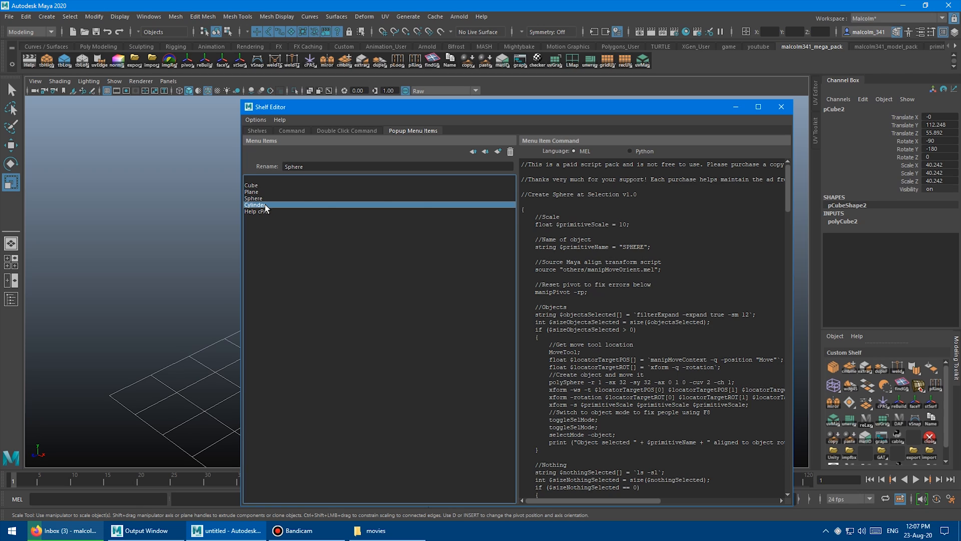
pyautogui.click(250, 185)
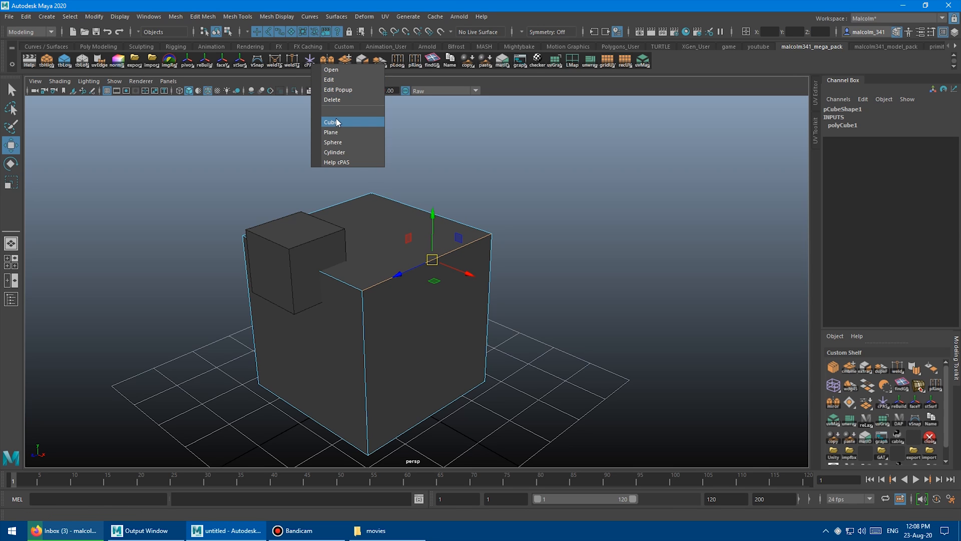
# Add a scale-2 cube aligned to the big cube's selected top face and orbit to view it.
pyautogui.click(332, 122)
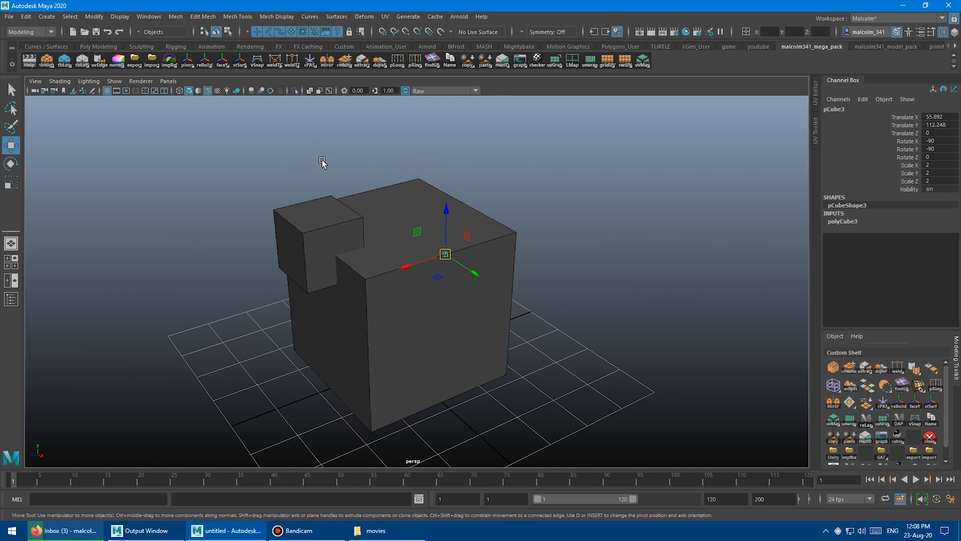
pyautogui.moveTo(470, 148)
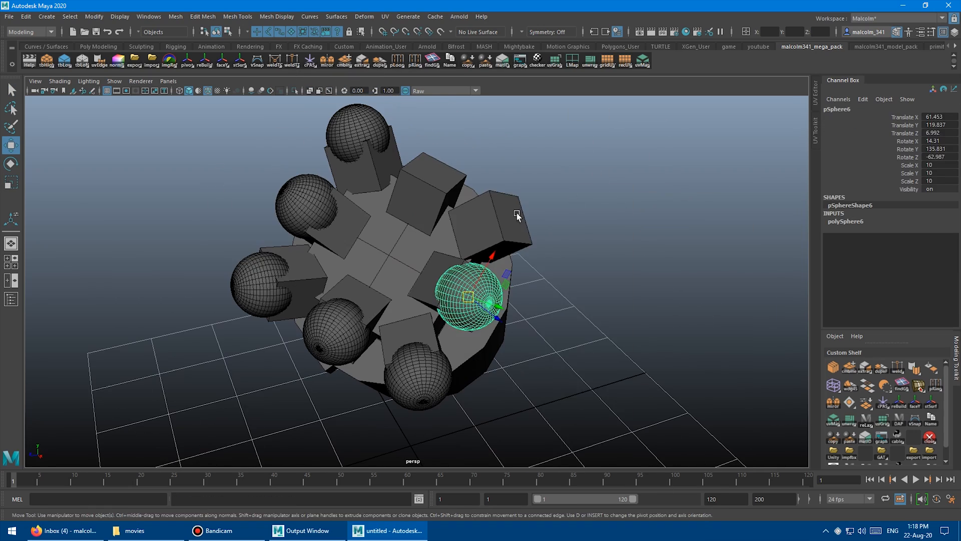
pyautogui.moveTo(517, 217); pyautogui.dragTo(575, 217)
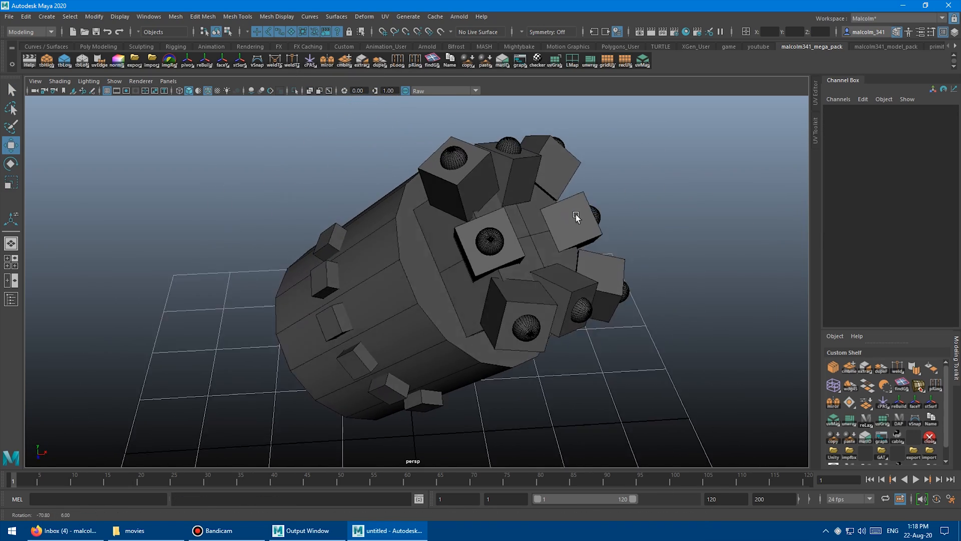